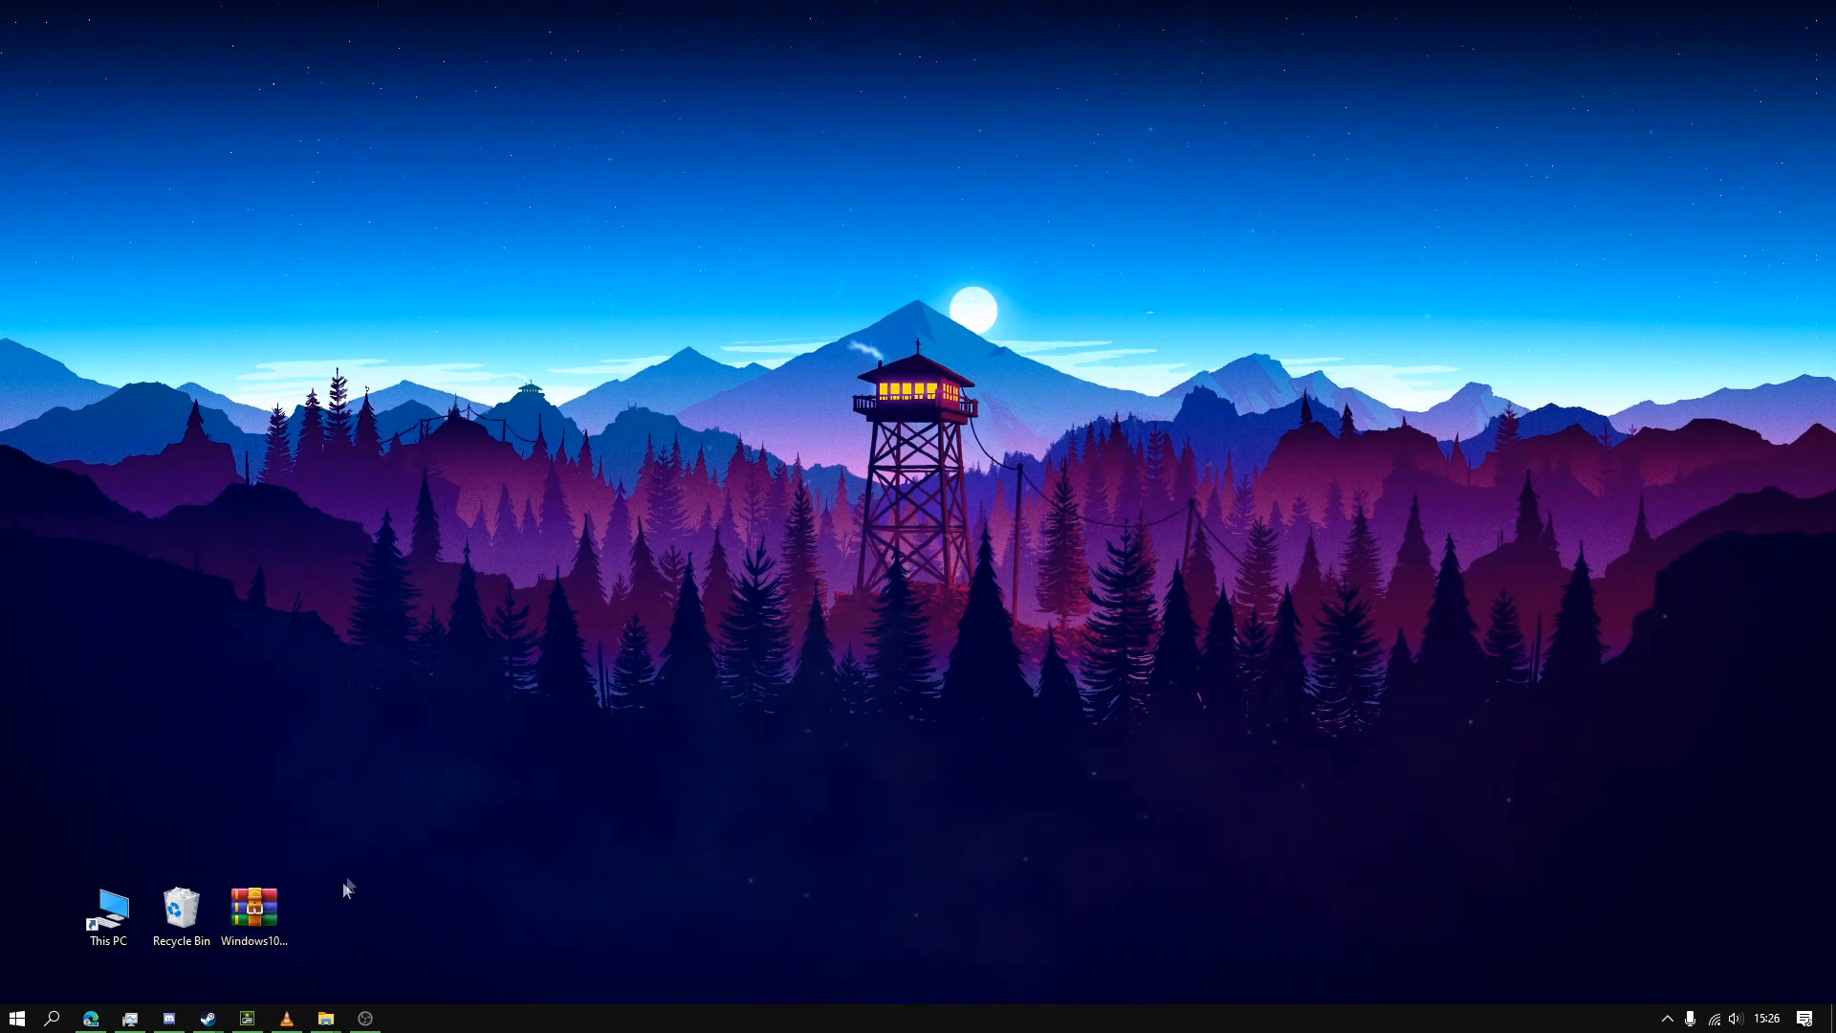
- Reach the Windows10Debloater GitHub page and download the project .zip
double_click(253, 907)
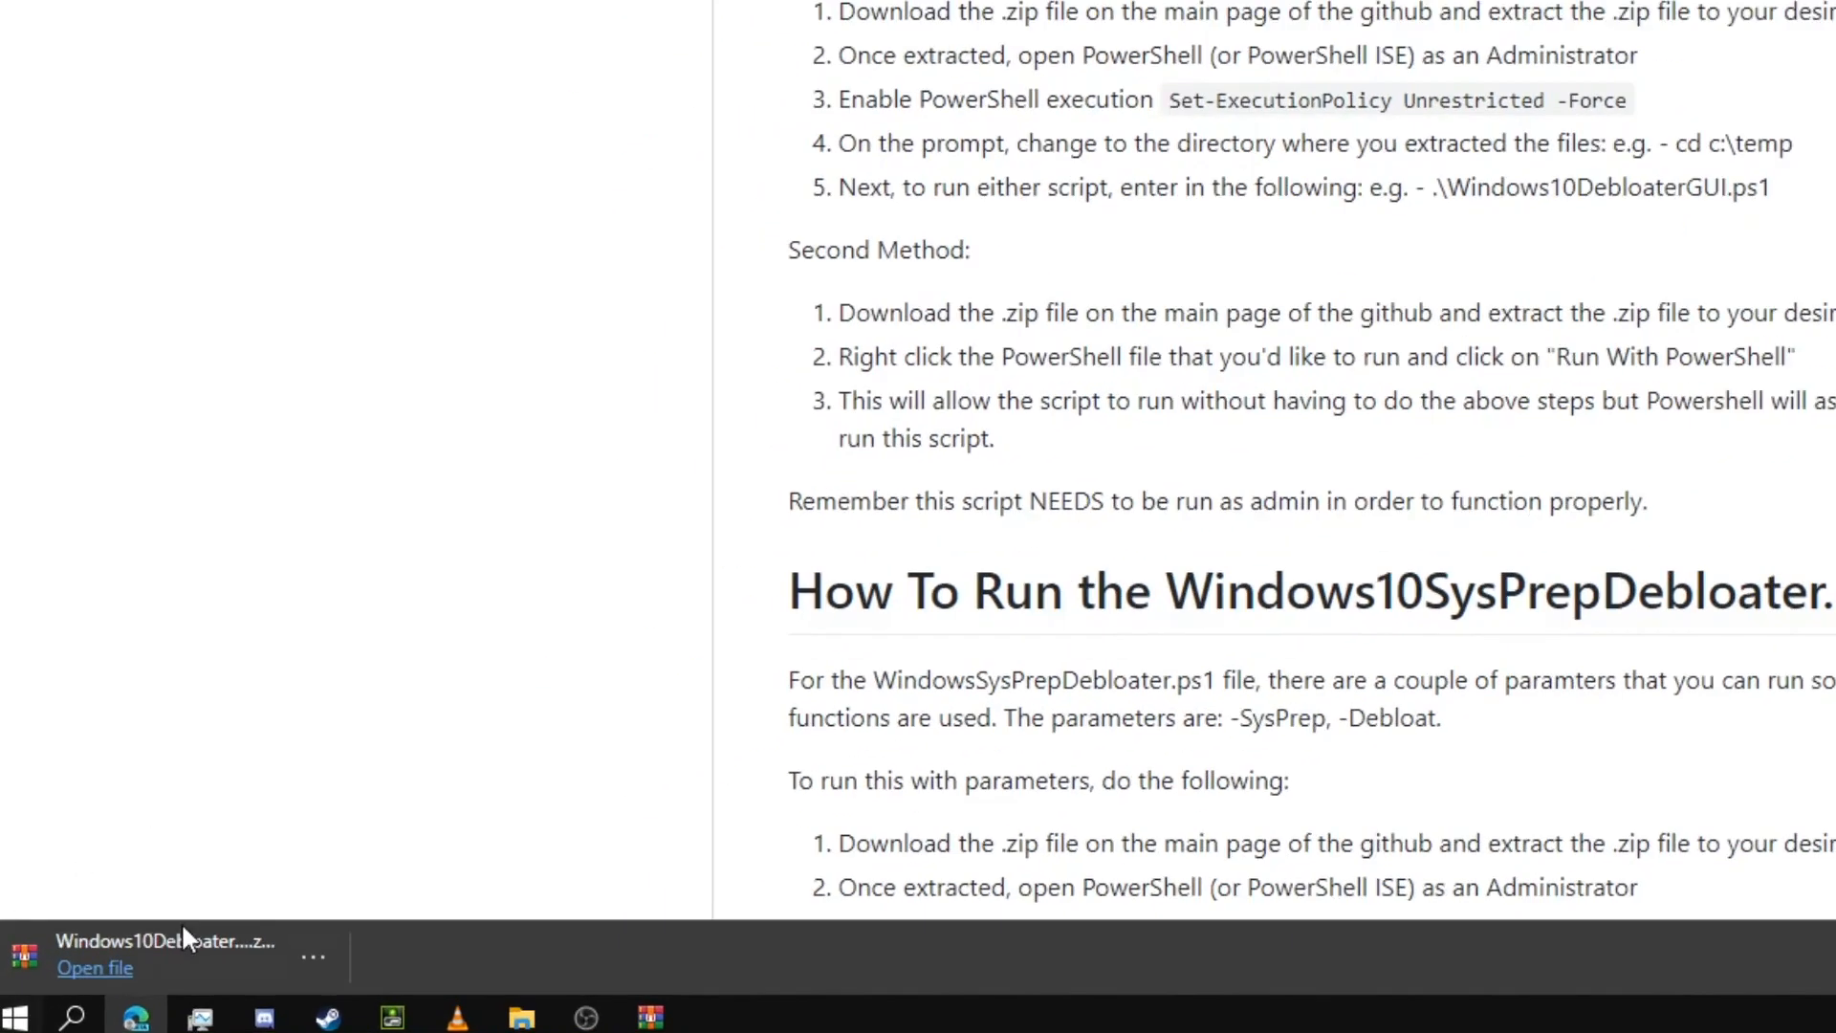
- Unpack the downloaded debloater archive to the Desktop and start an Administrator PowerShell
click(19, 1014)
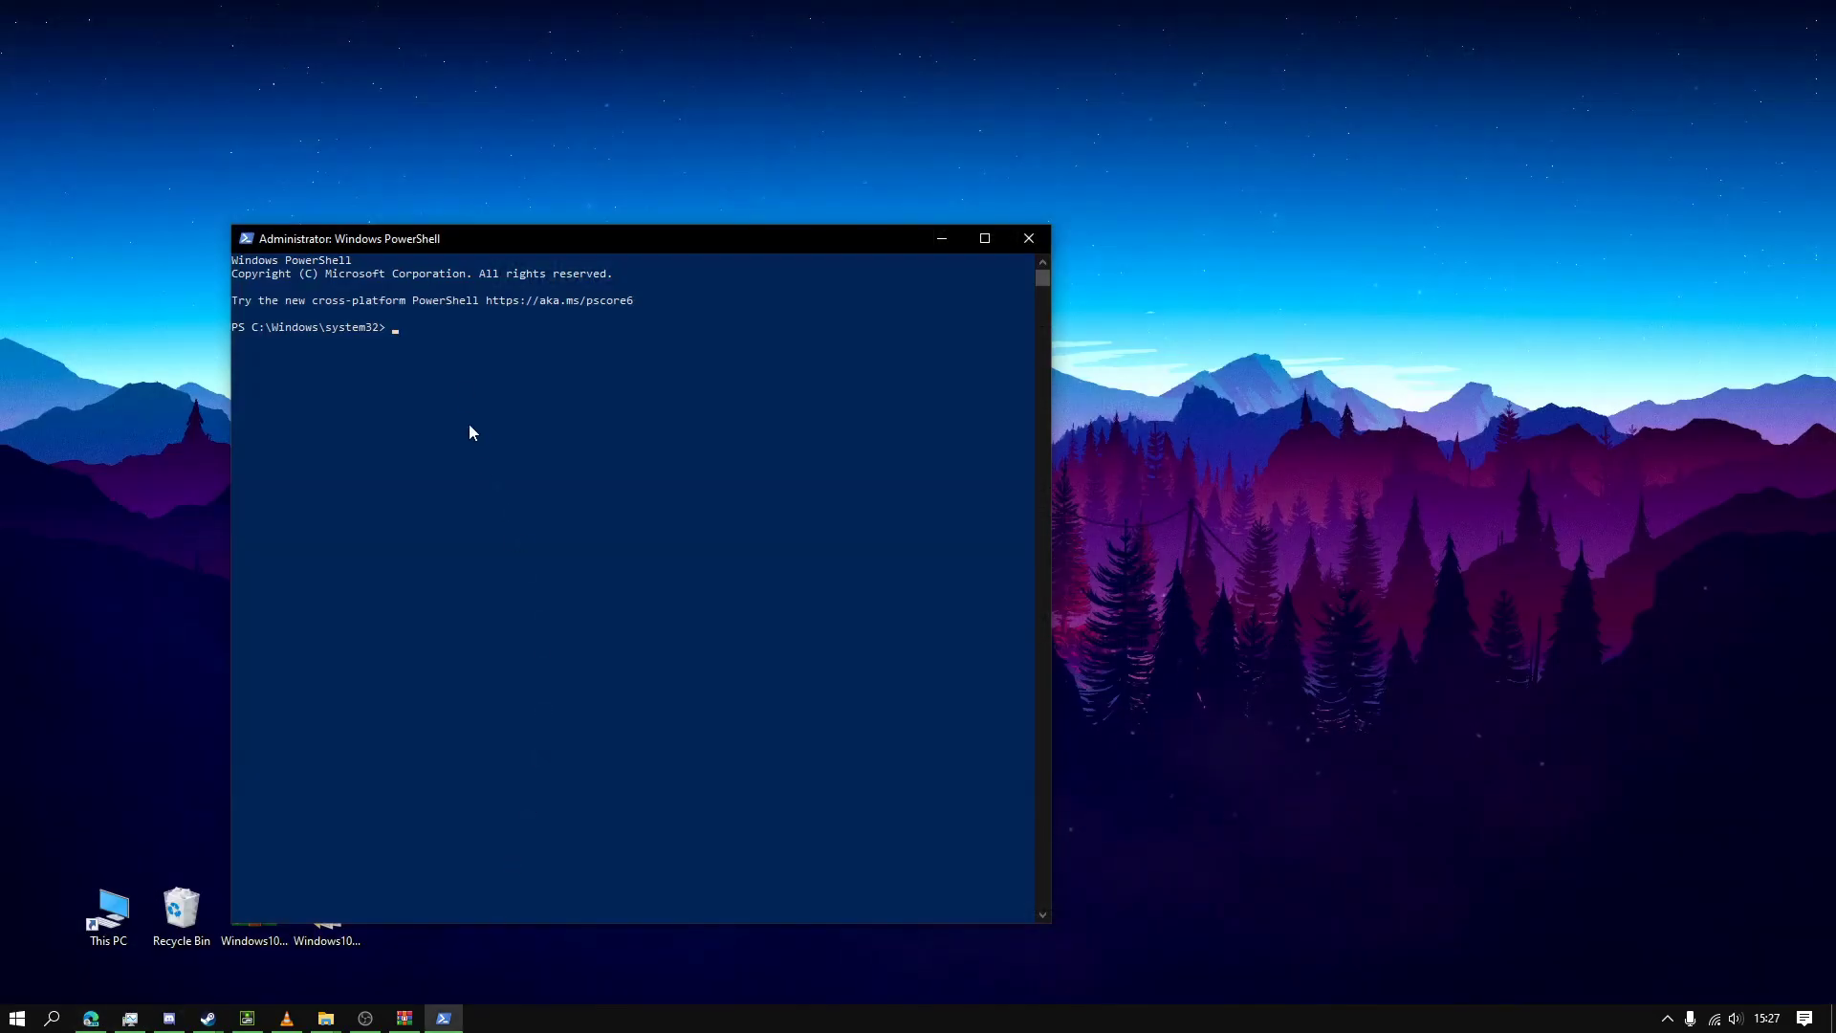
- Run Set-ExecutionPolicy Unrestricted -Force in the admin console, then minimize it
right_click(452, 360)
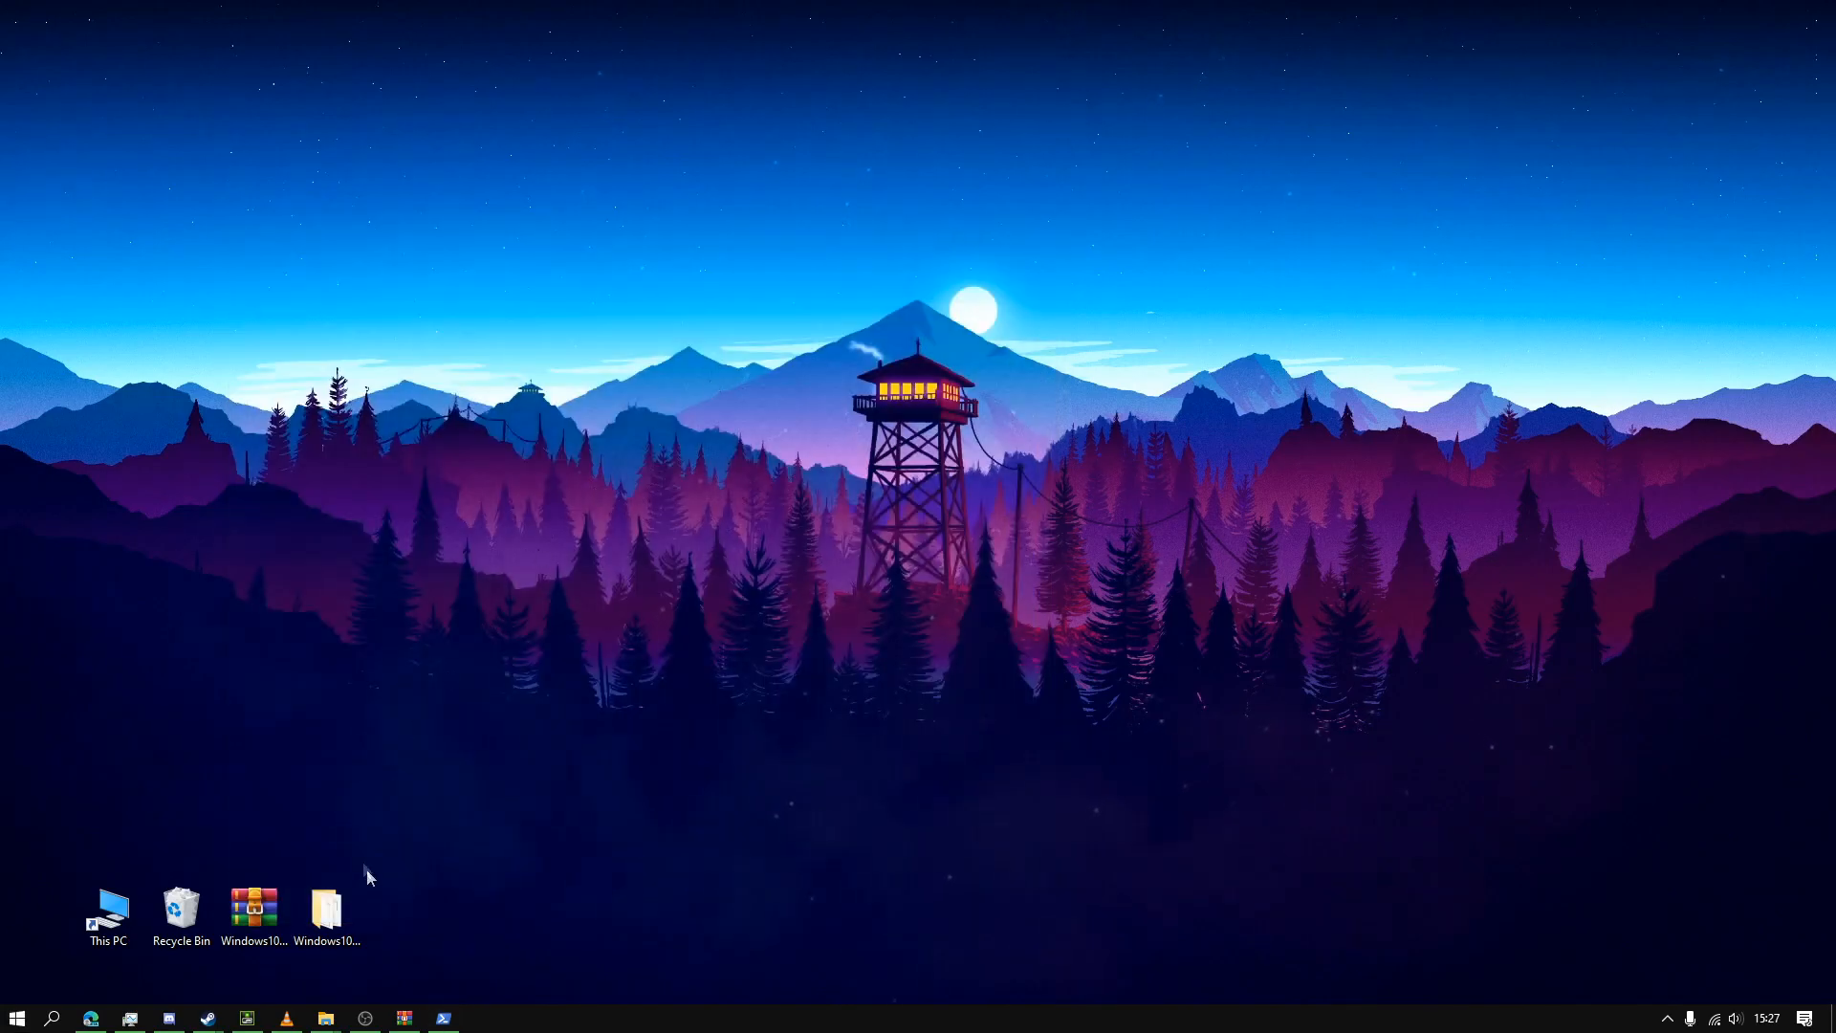
double_click(325, 910)
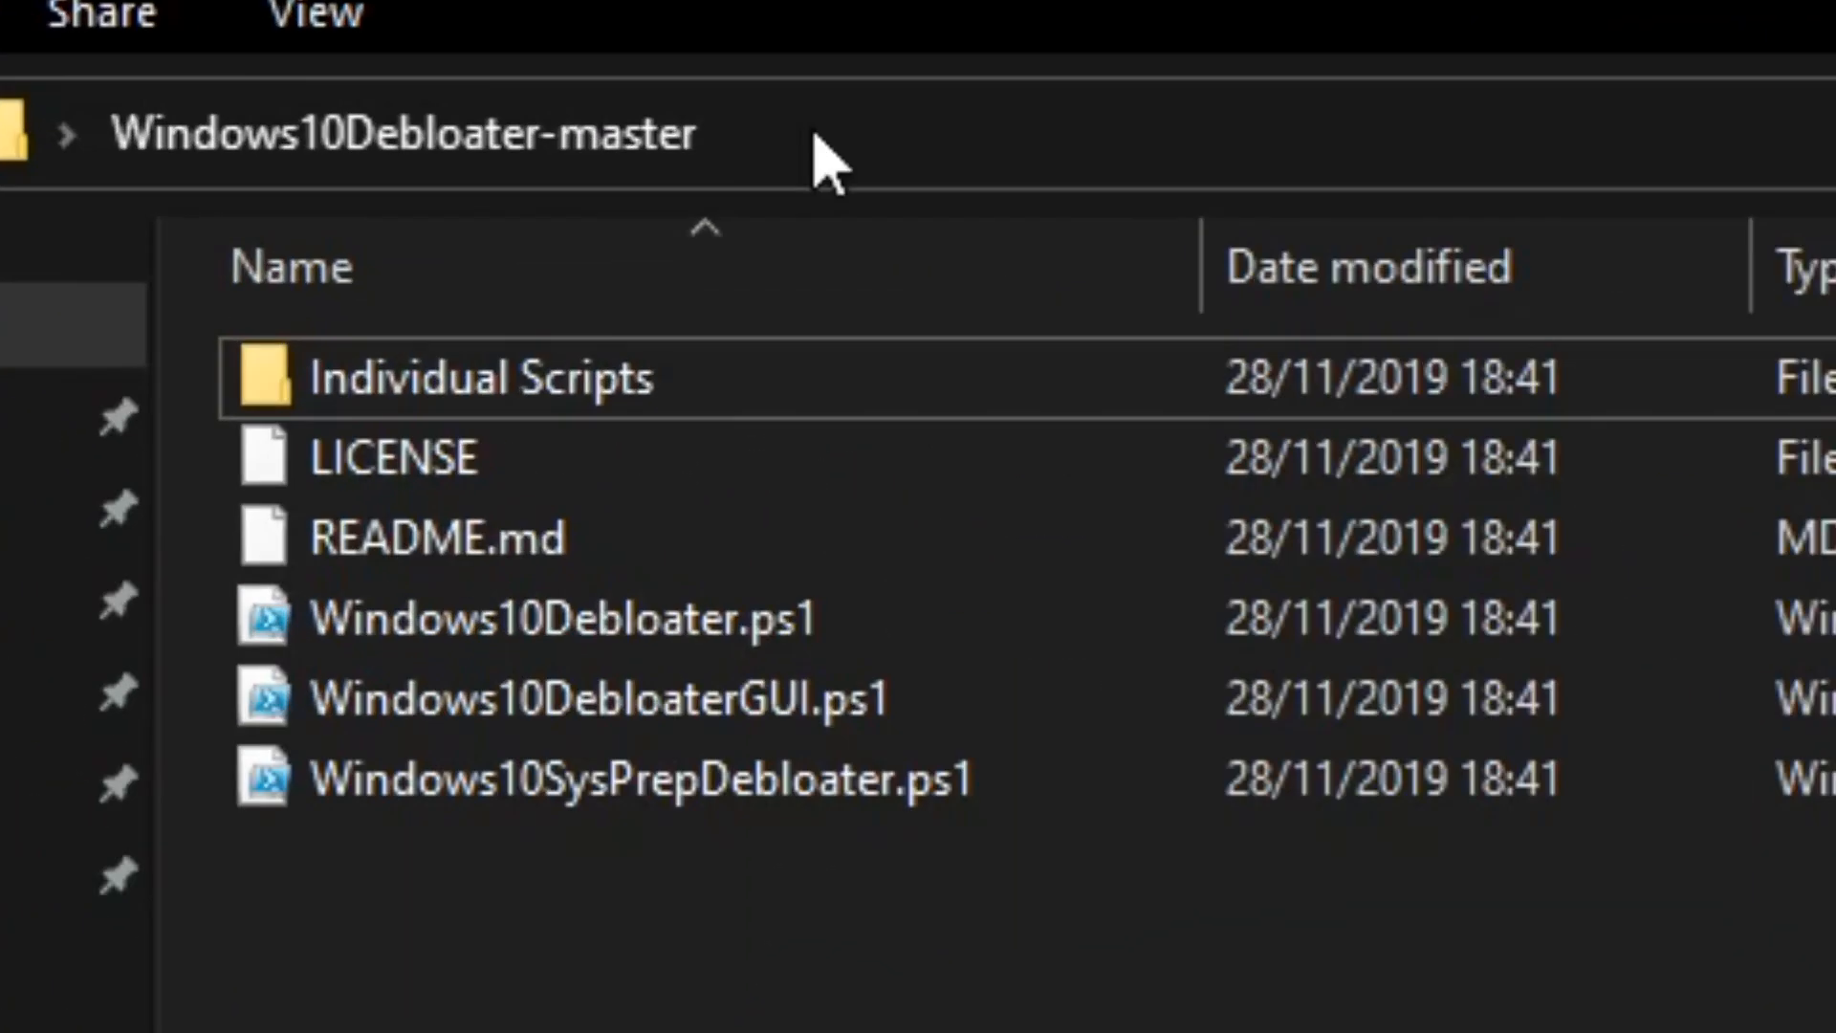
click(409, 130)
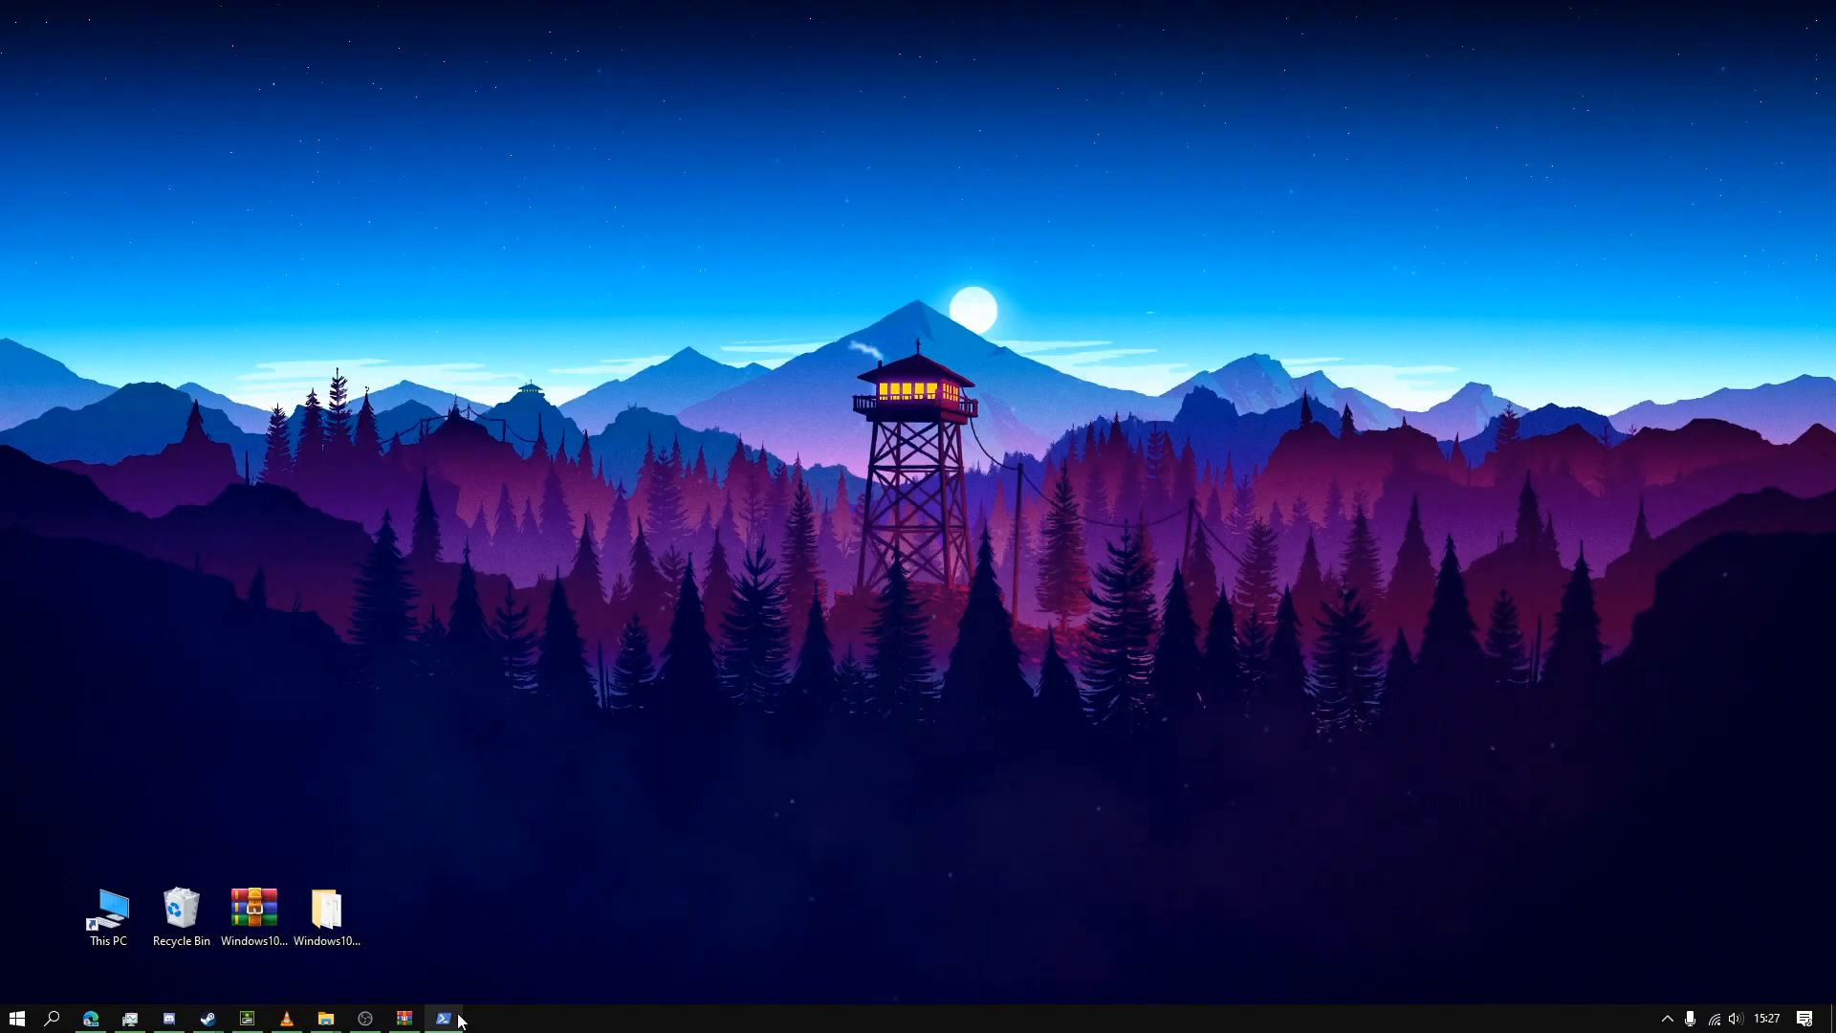
- Change directory to C:\Users\USER\Desktop\Windows10Debloater-master and launch Windows10DebloaterGUI.ps1
click(447, 1017)
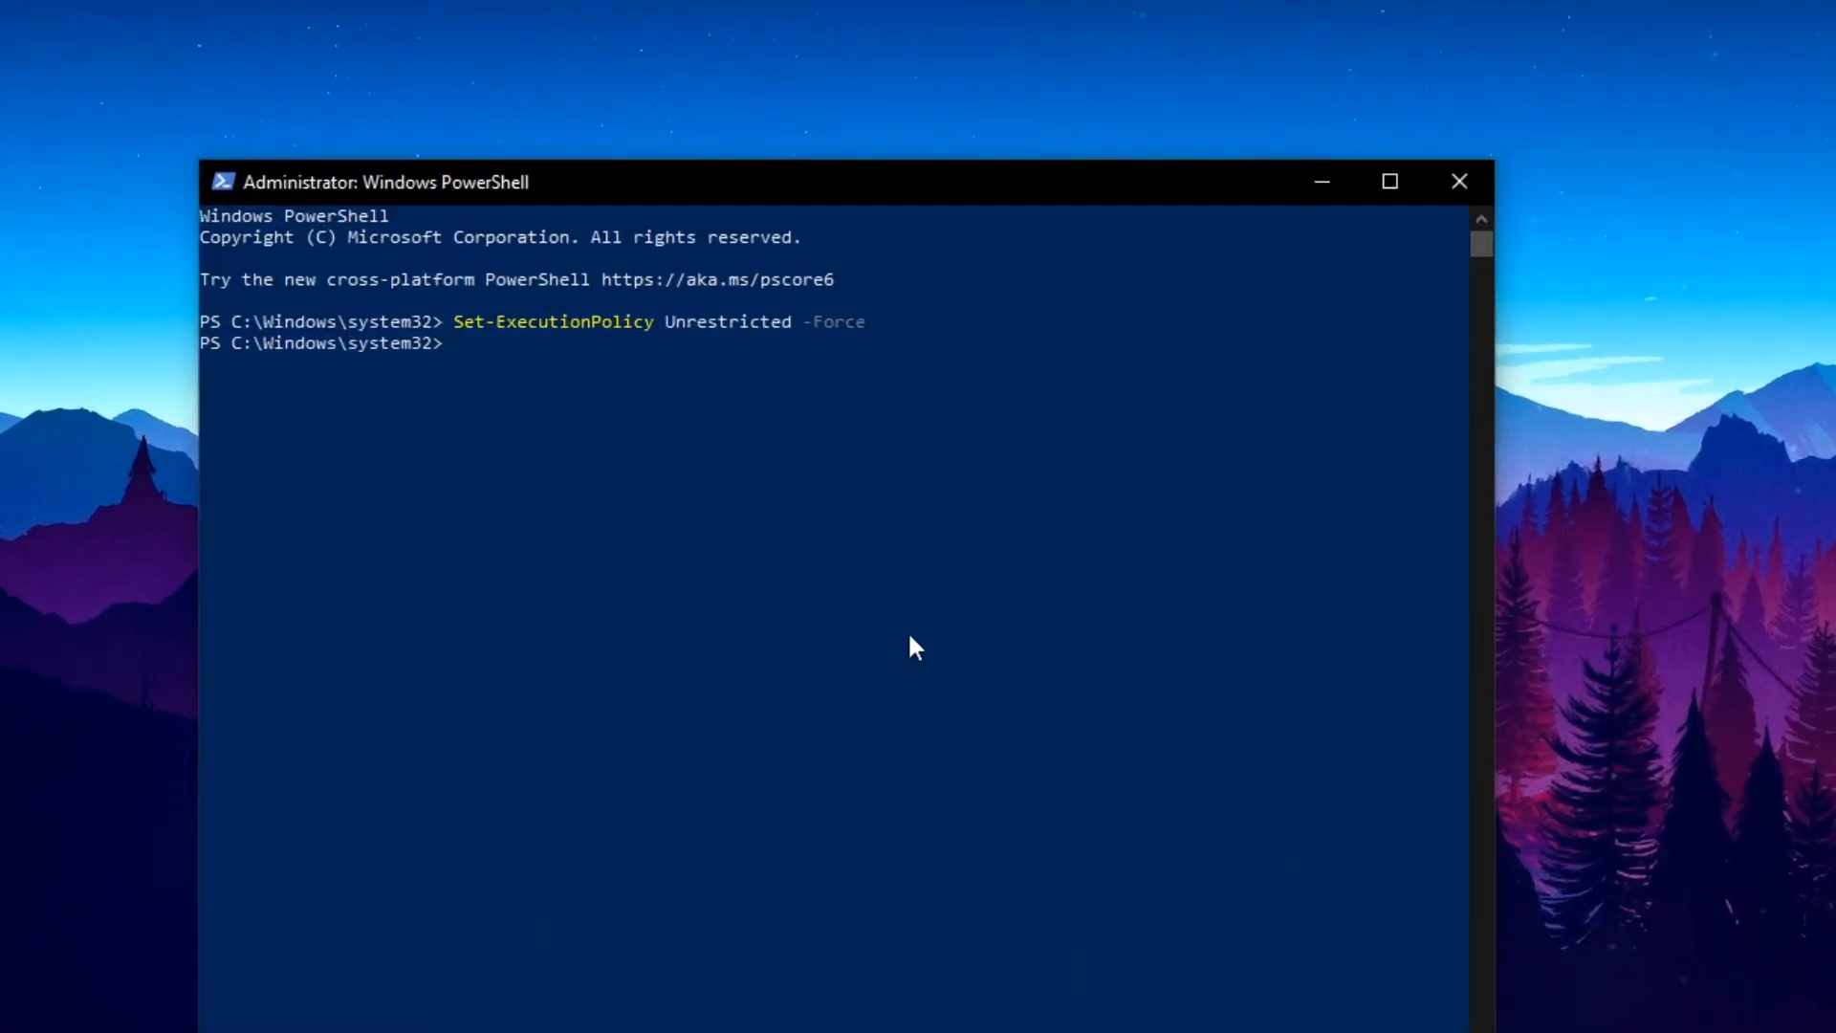
text(cd)
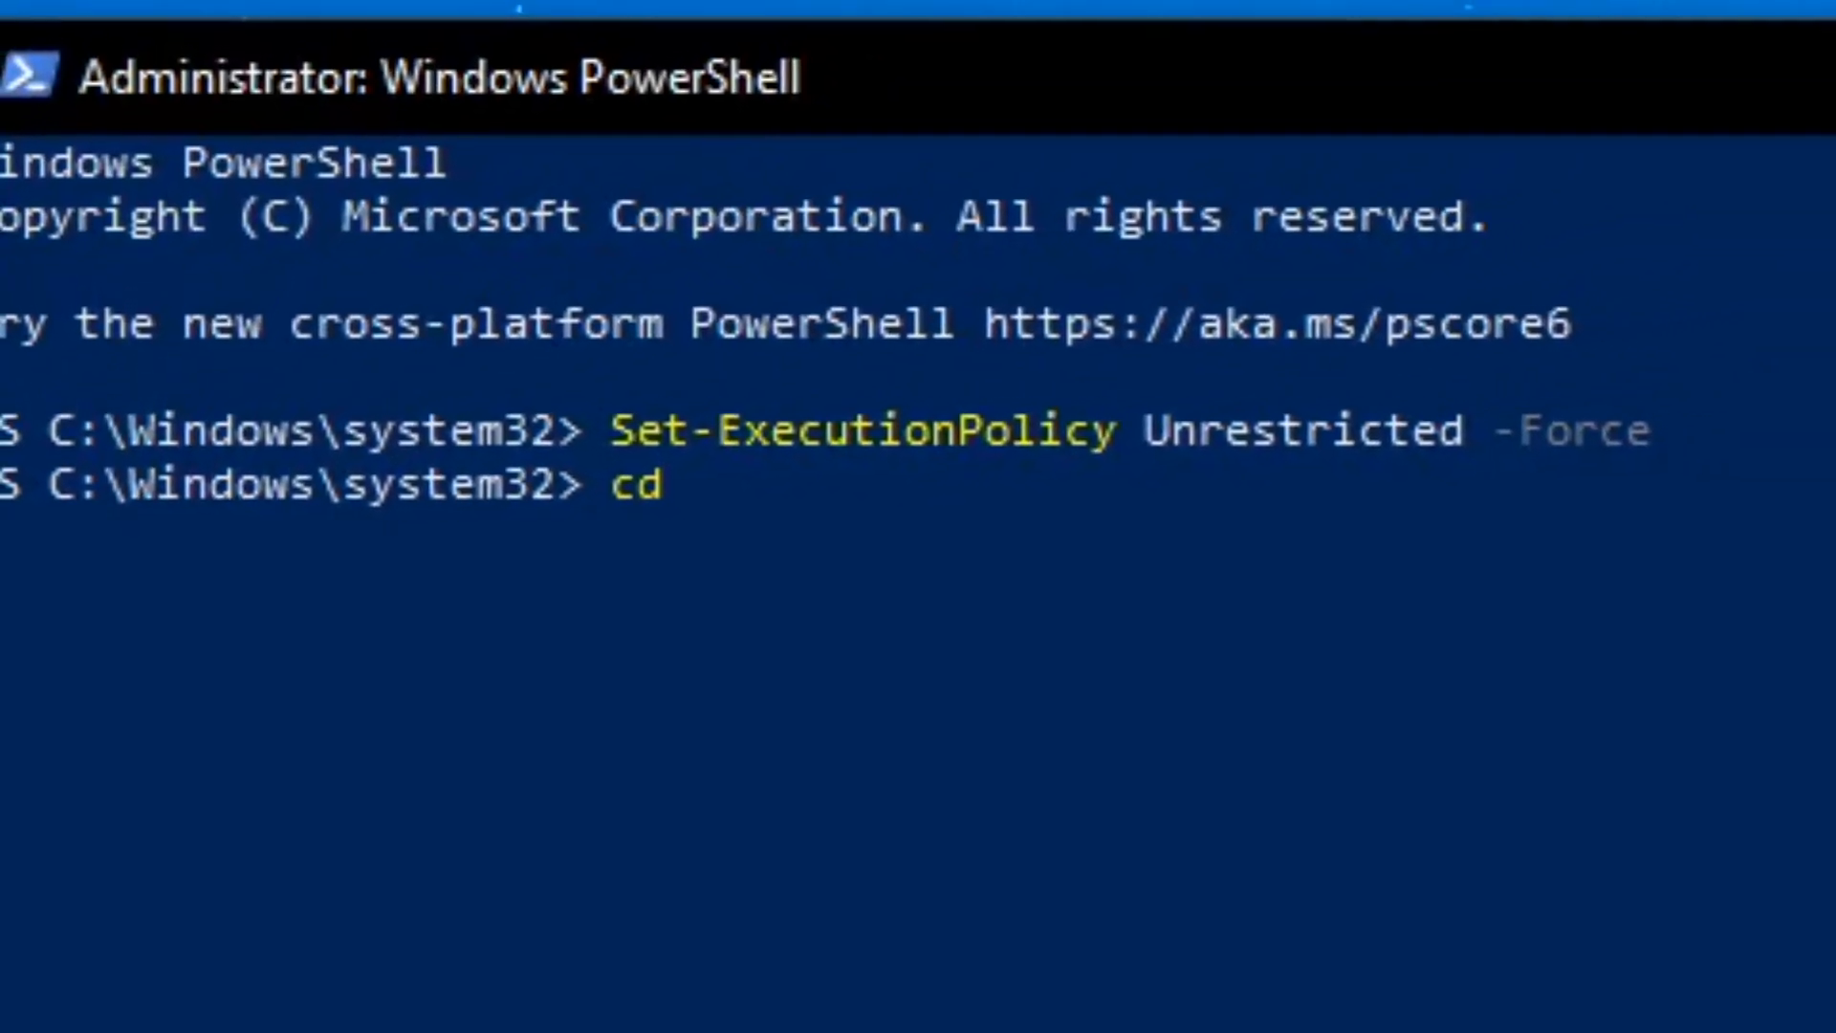
text(C:\Users\USER\Desktop\Windows10Debloater-master)
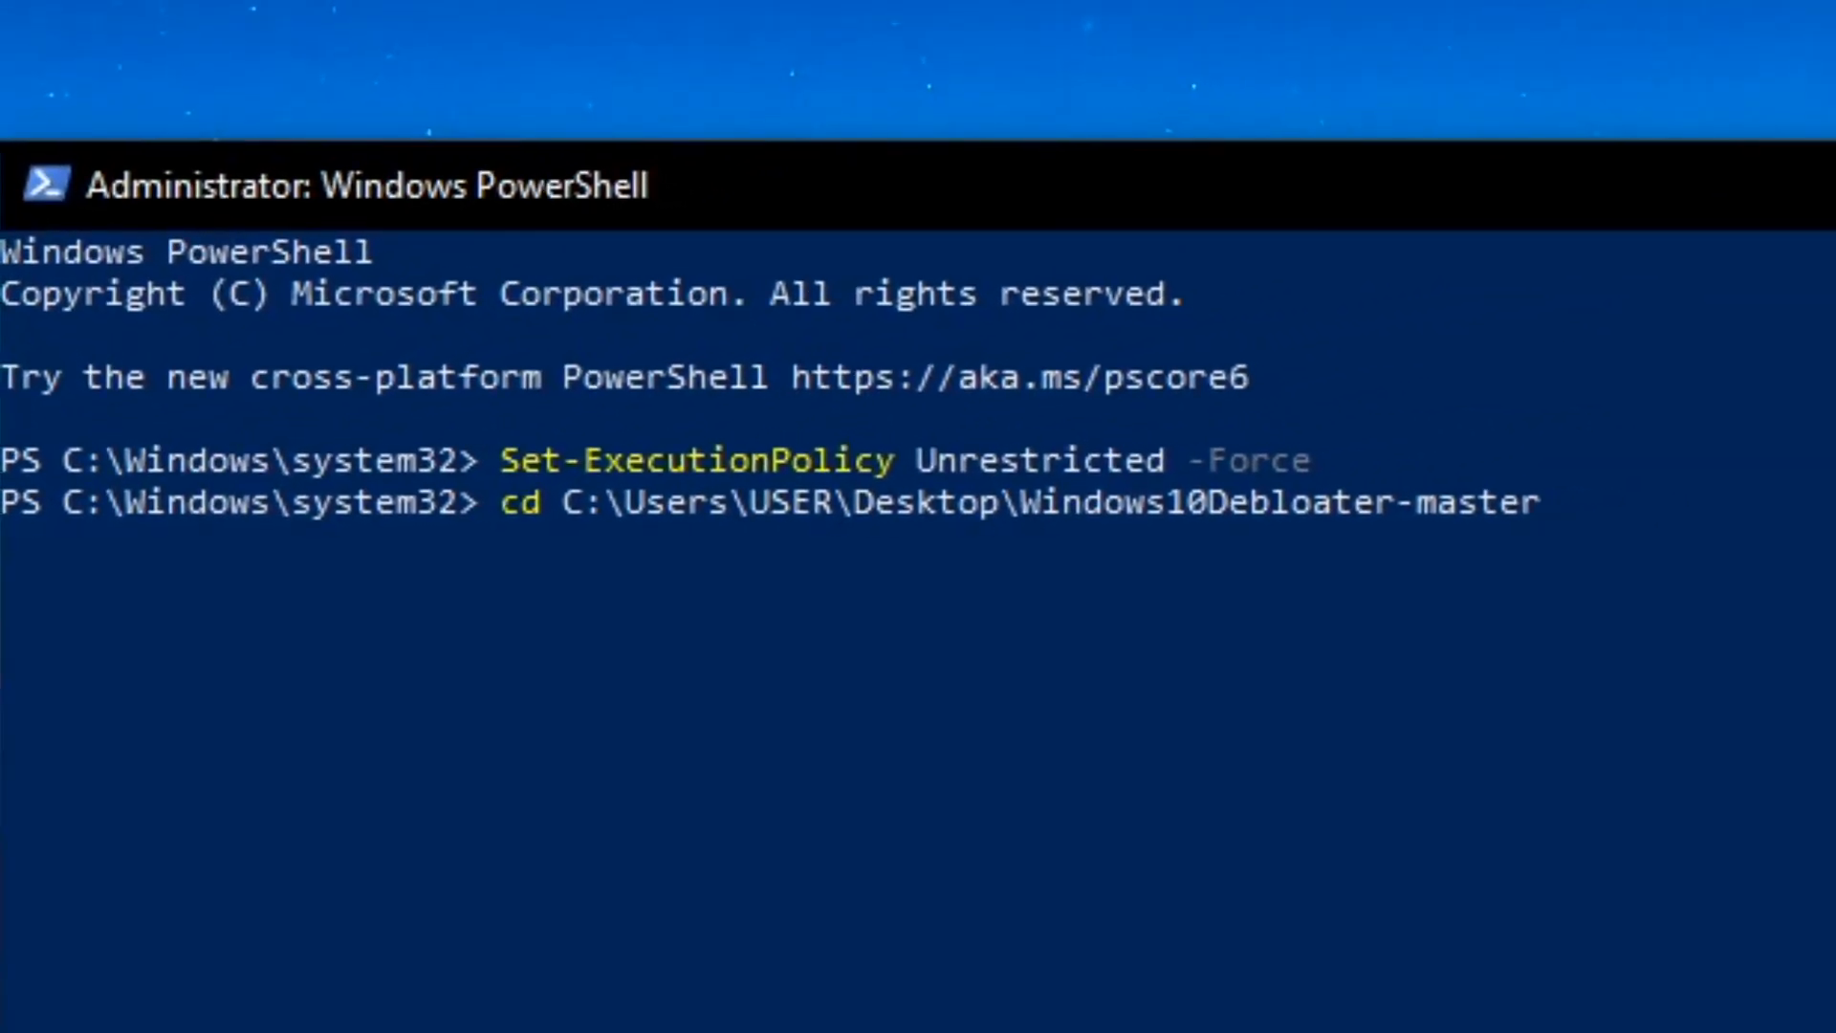
key(Enter)
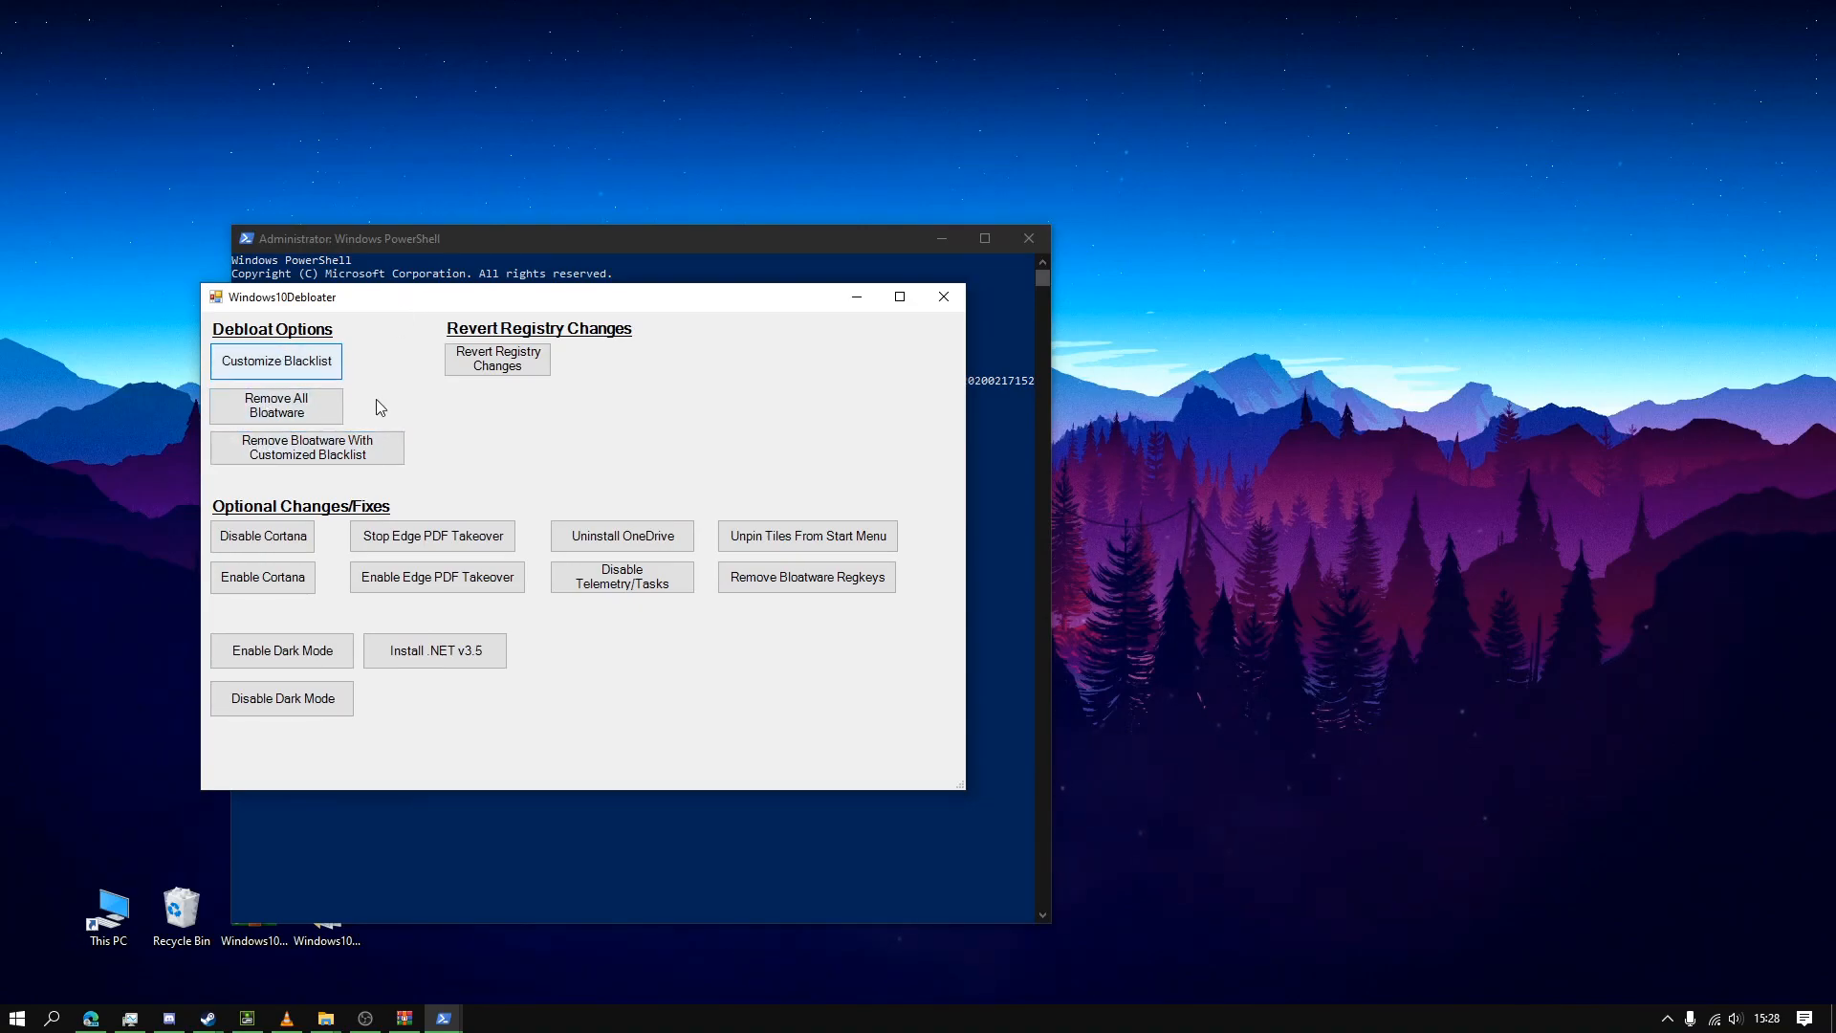
mouse_move(355, 387)
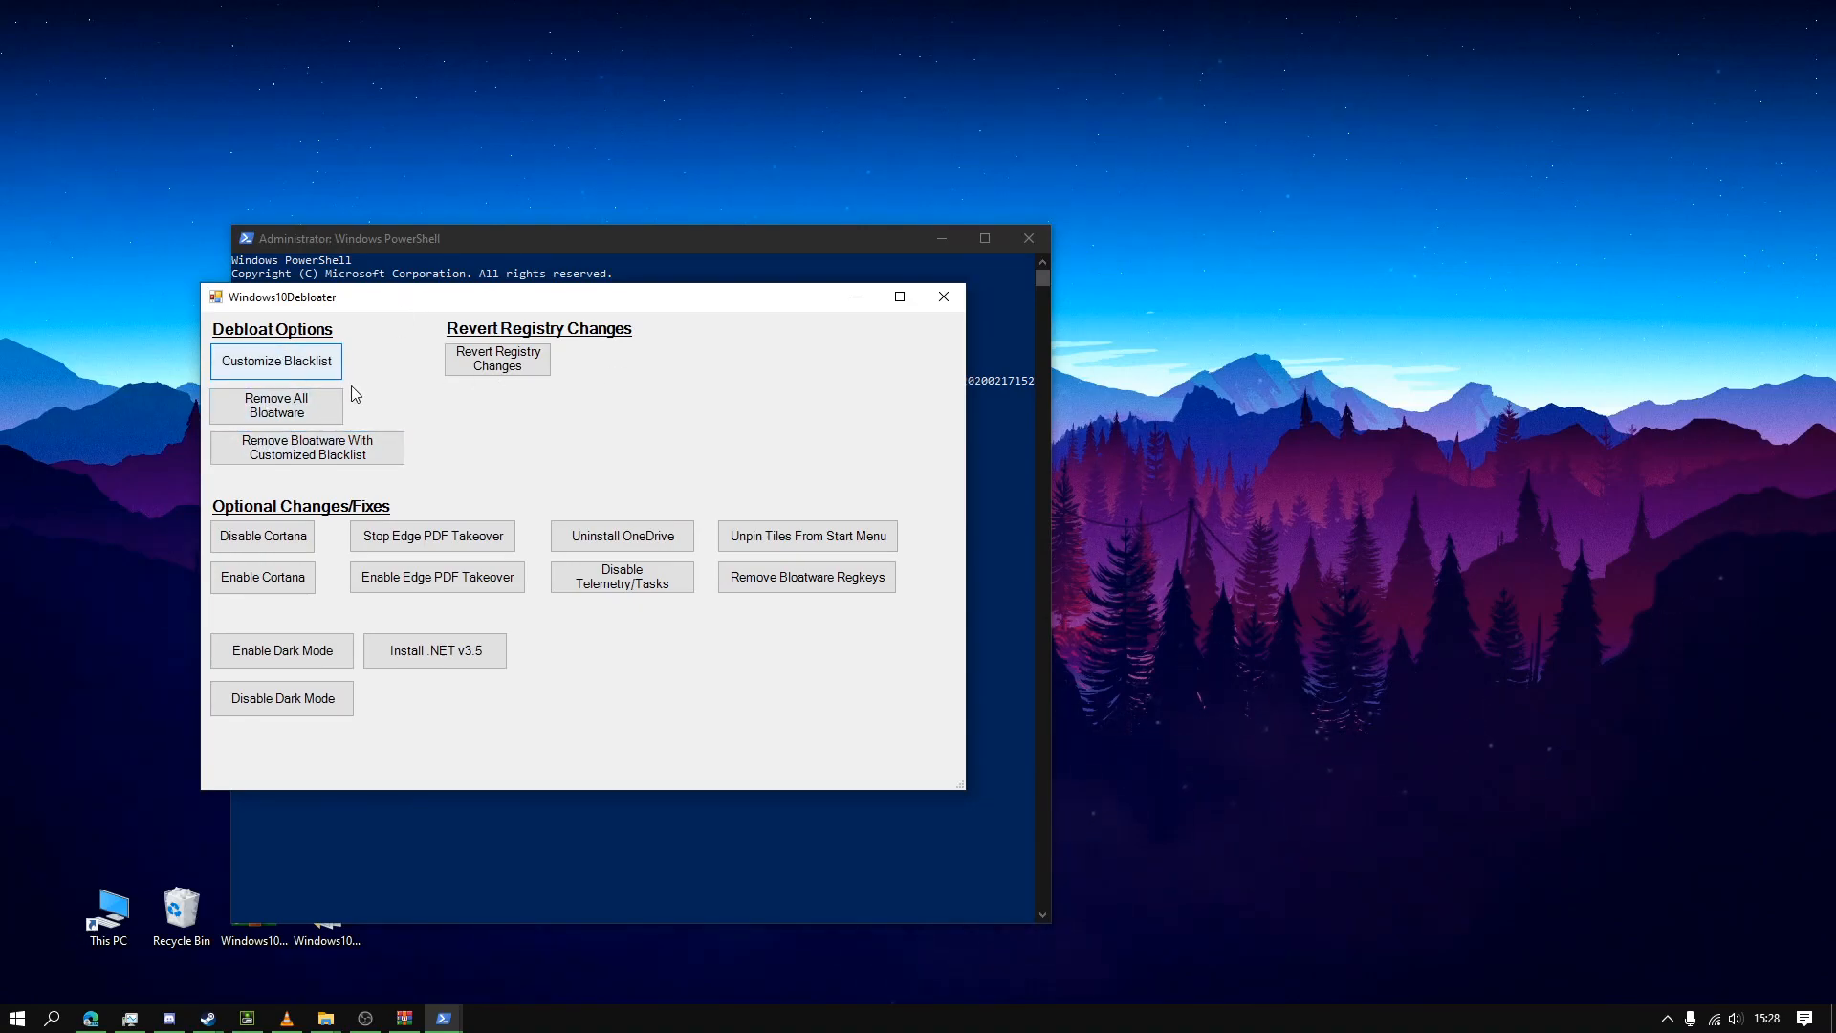
- Review the Customize Blacklist window, scrolling through every checked app to the end
click(276, 360)
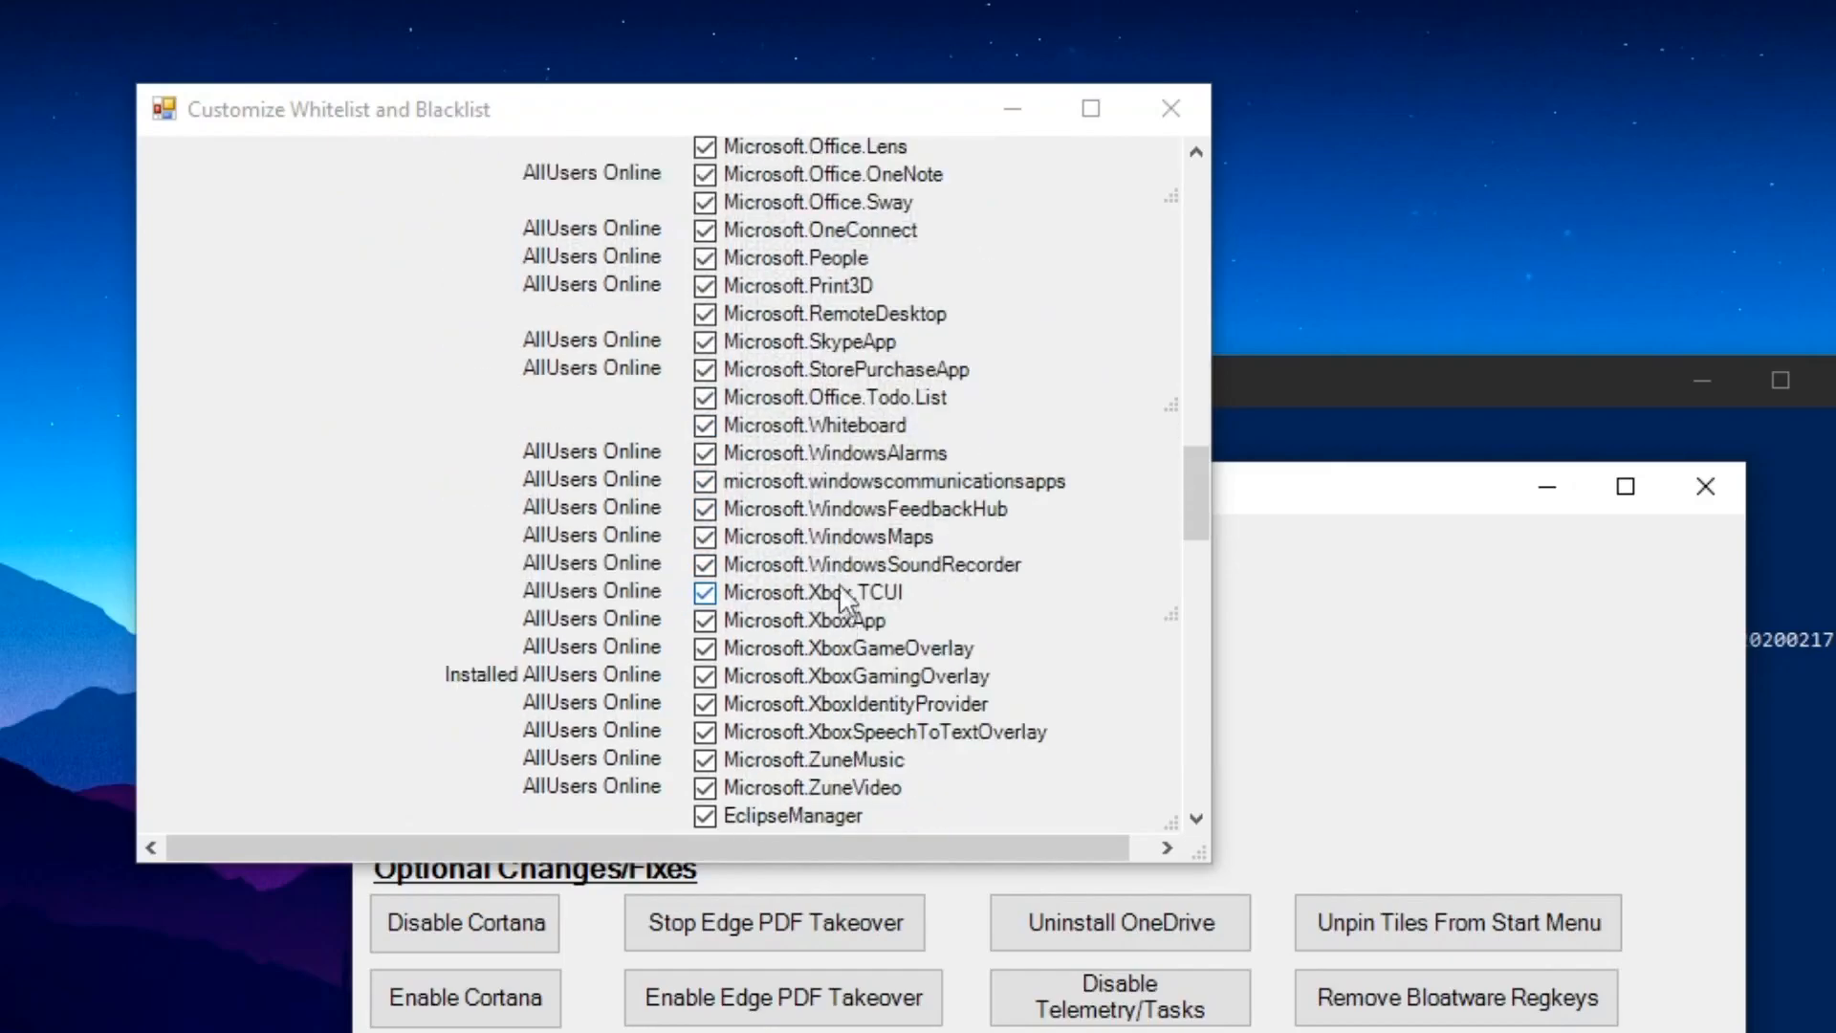
scroll(down, 3)
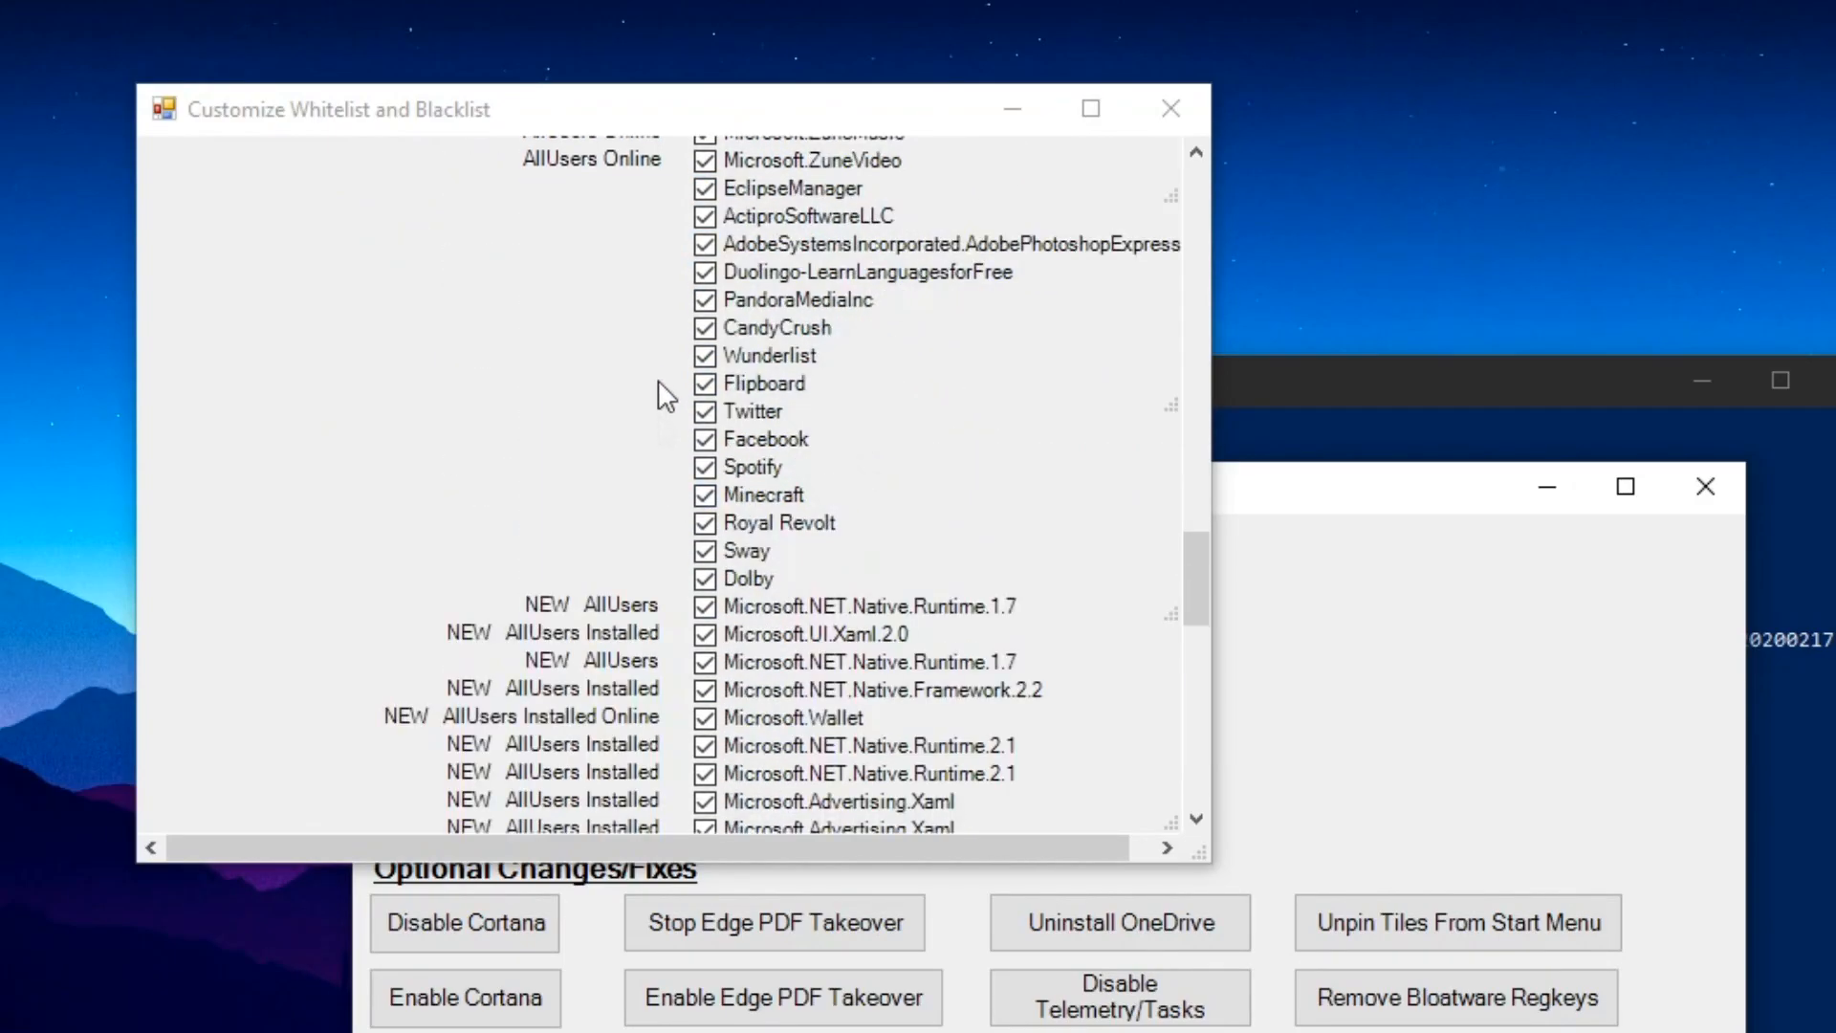
scroll(down, 3)
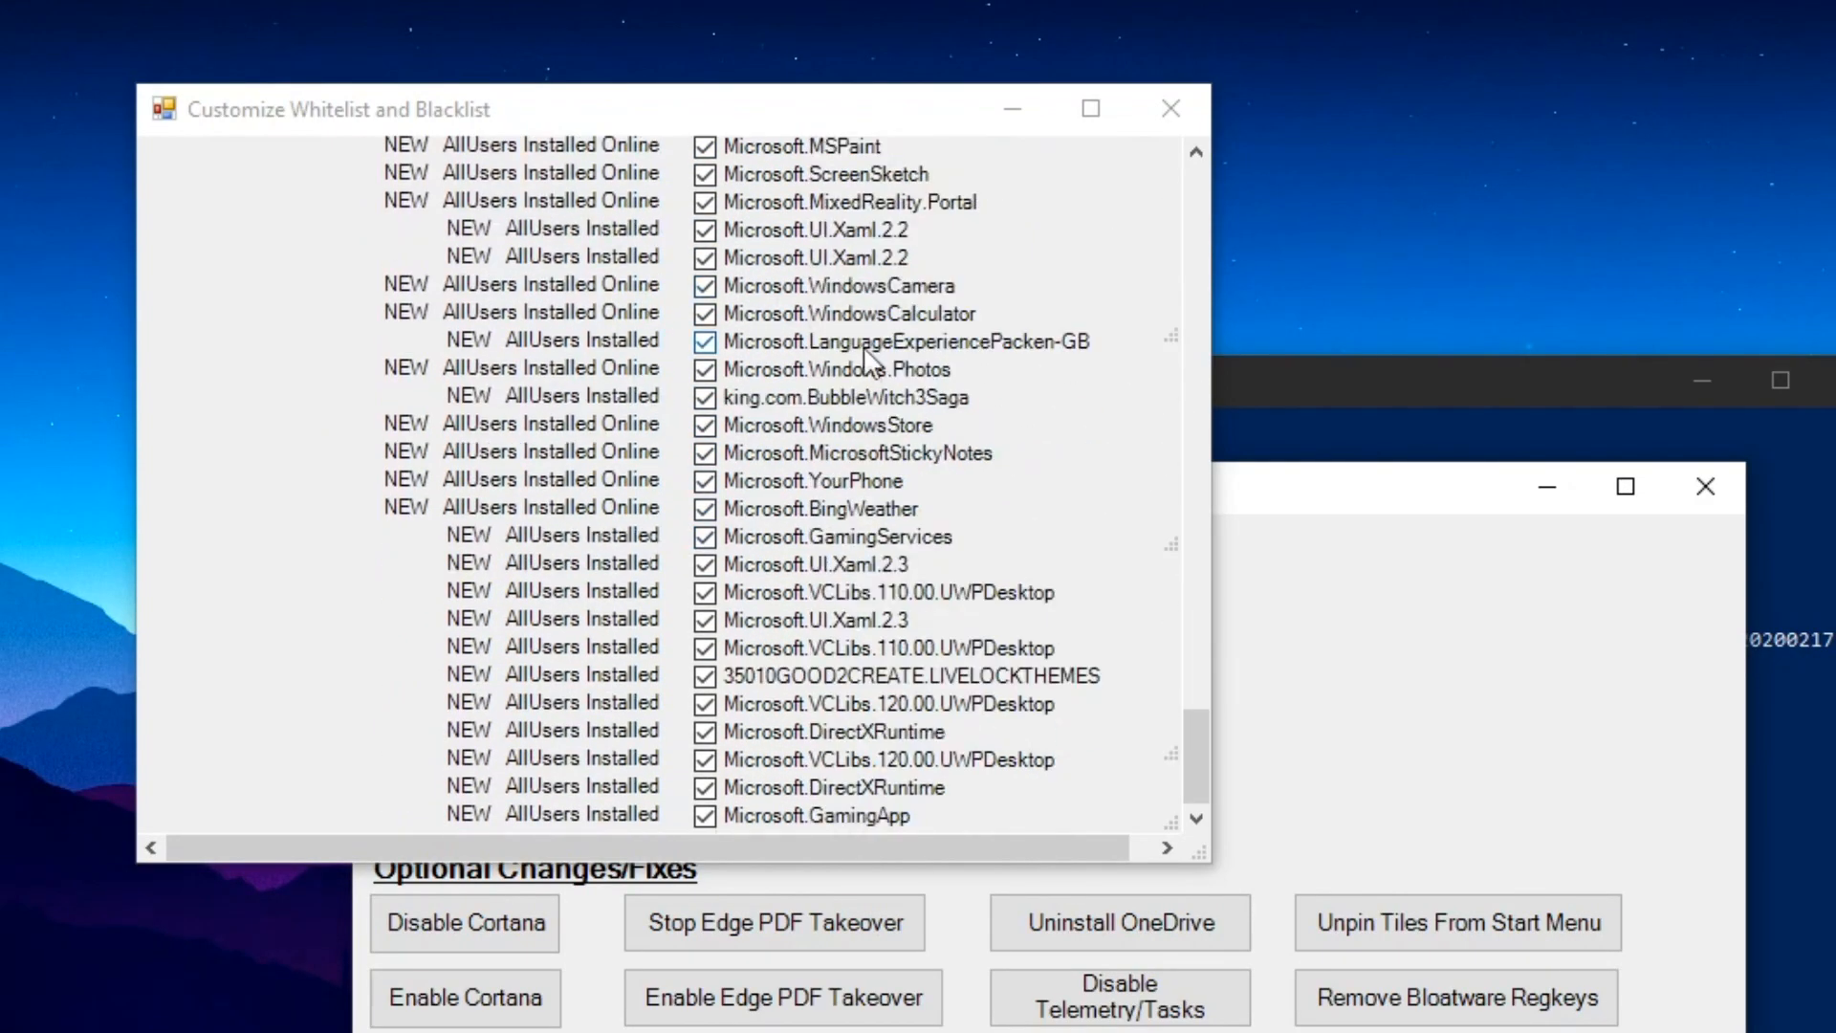
scroll(down, 3)
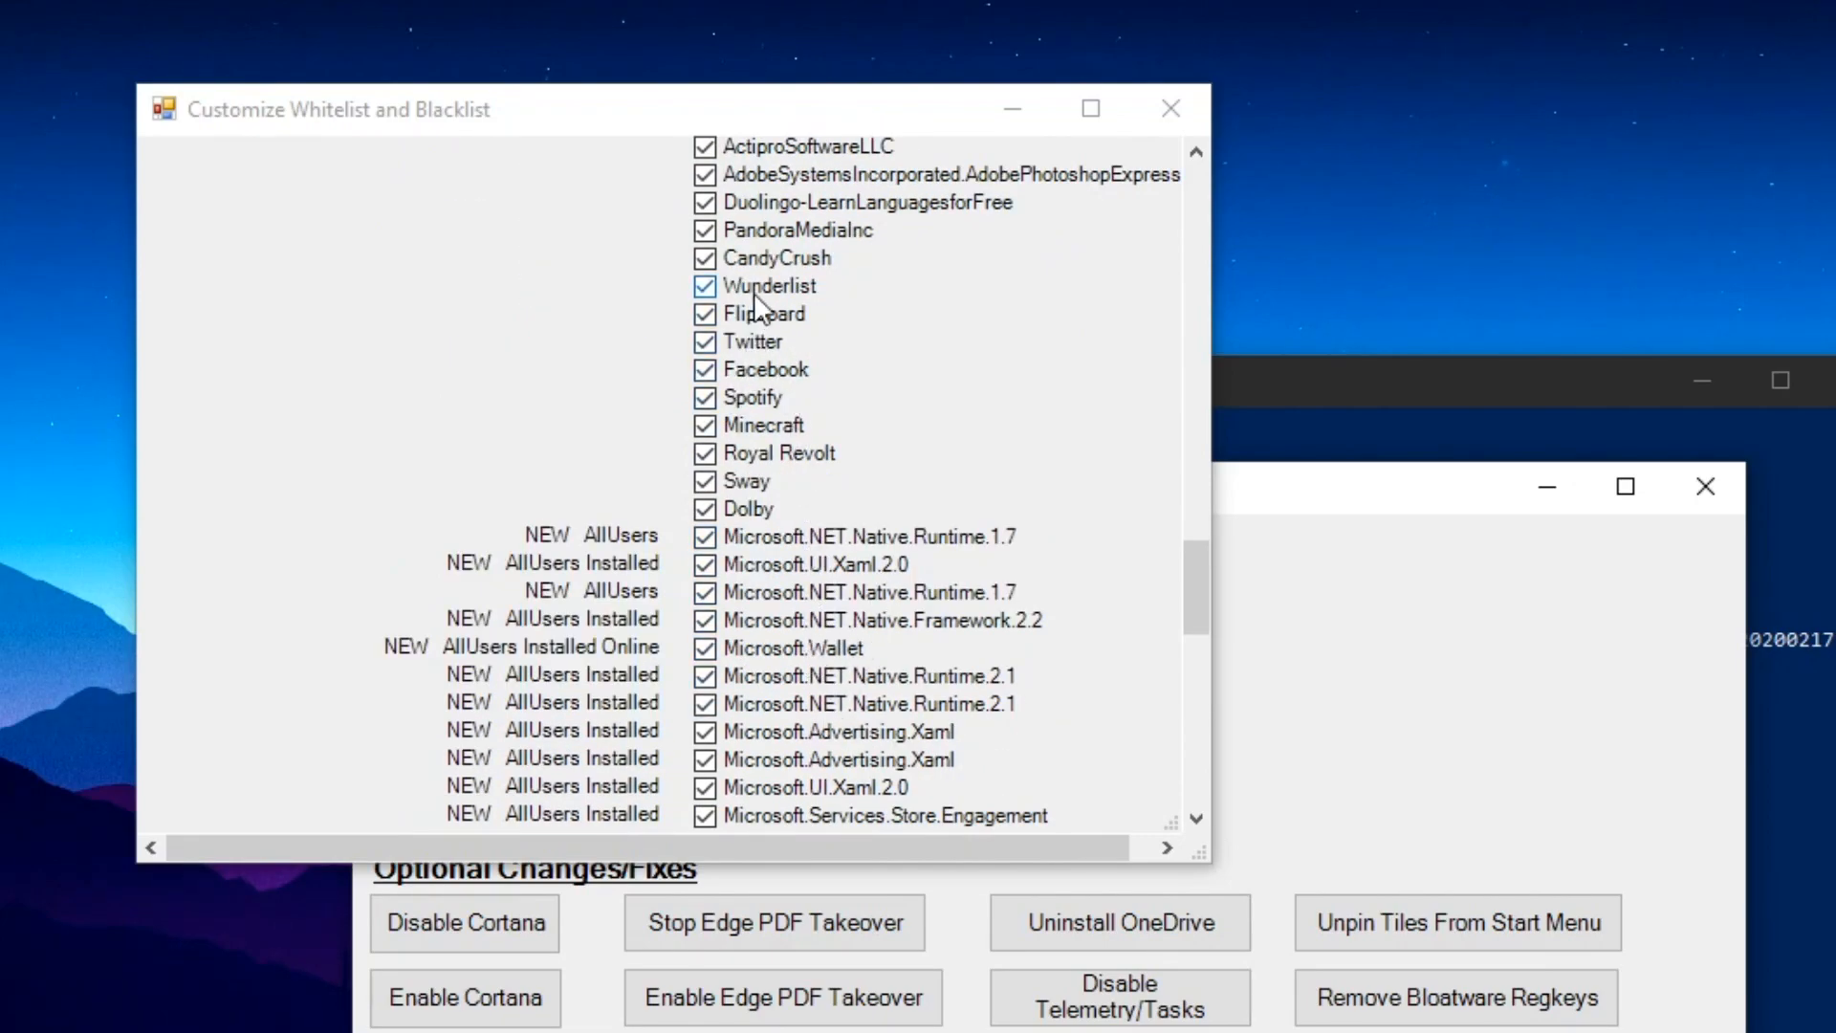
scroll(down, 3)
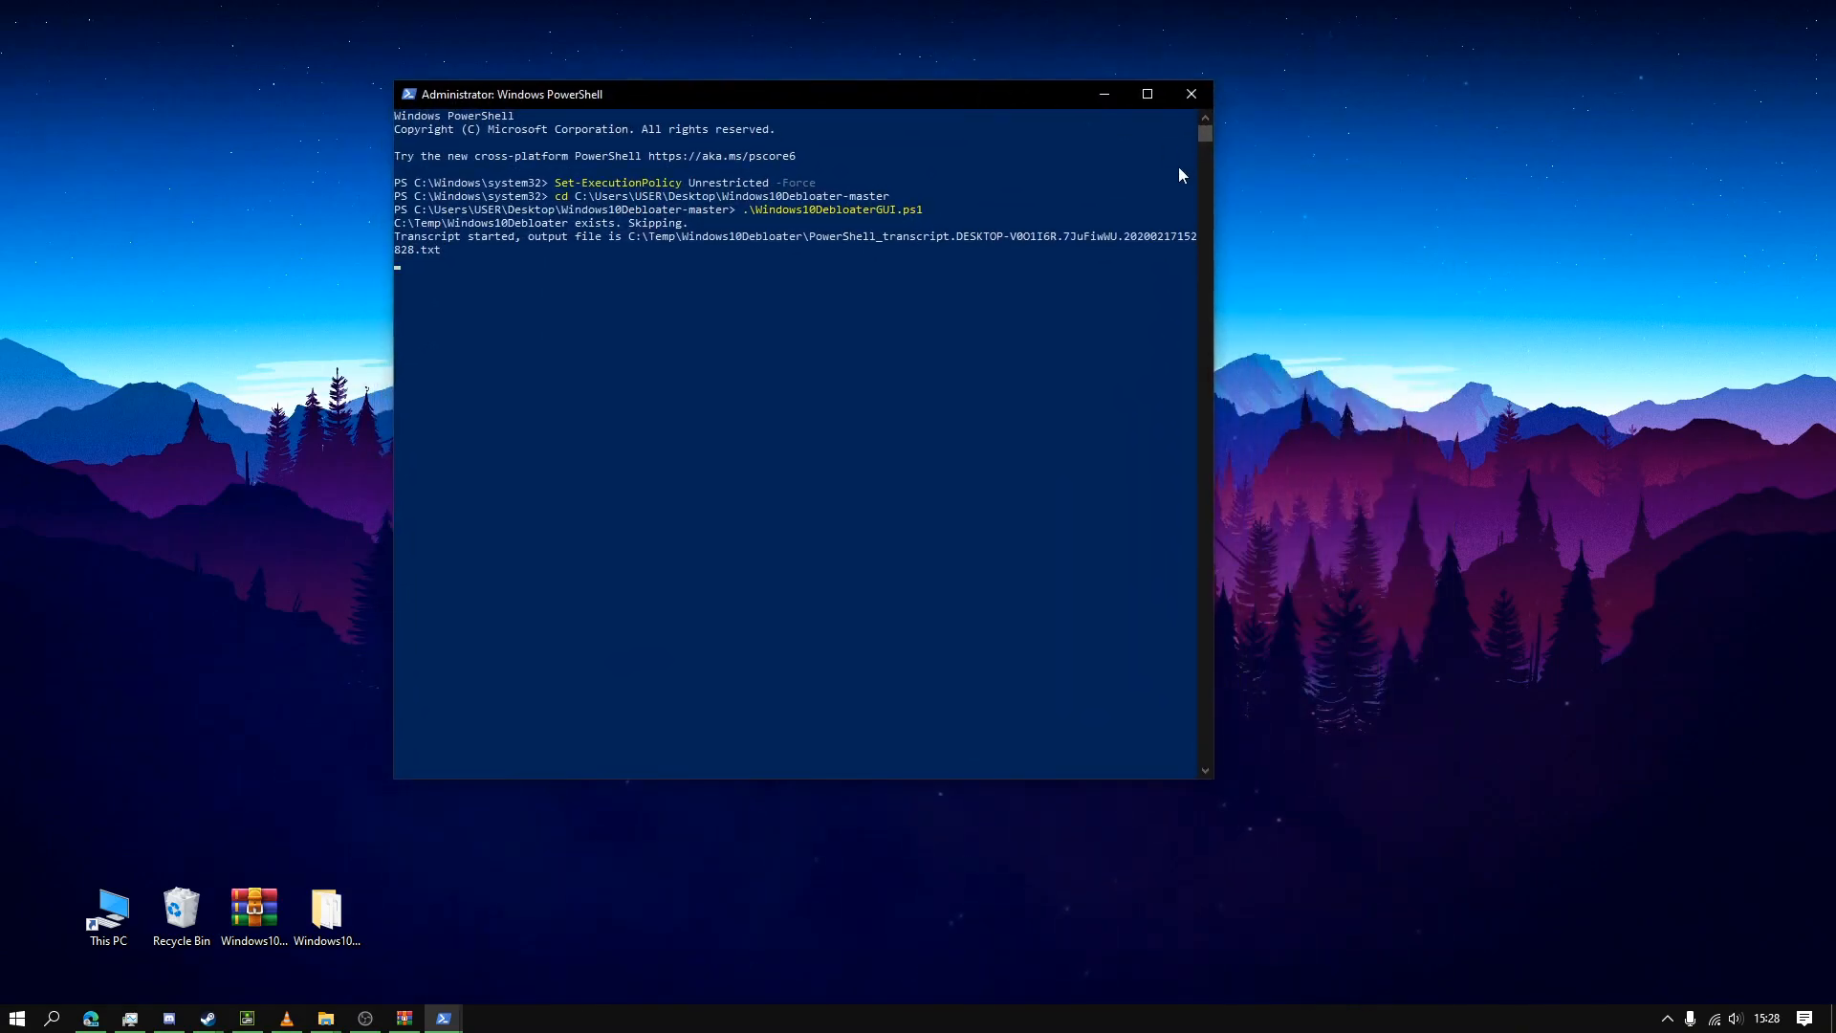
mouse_move(853, 218)
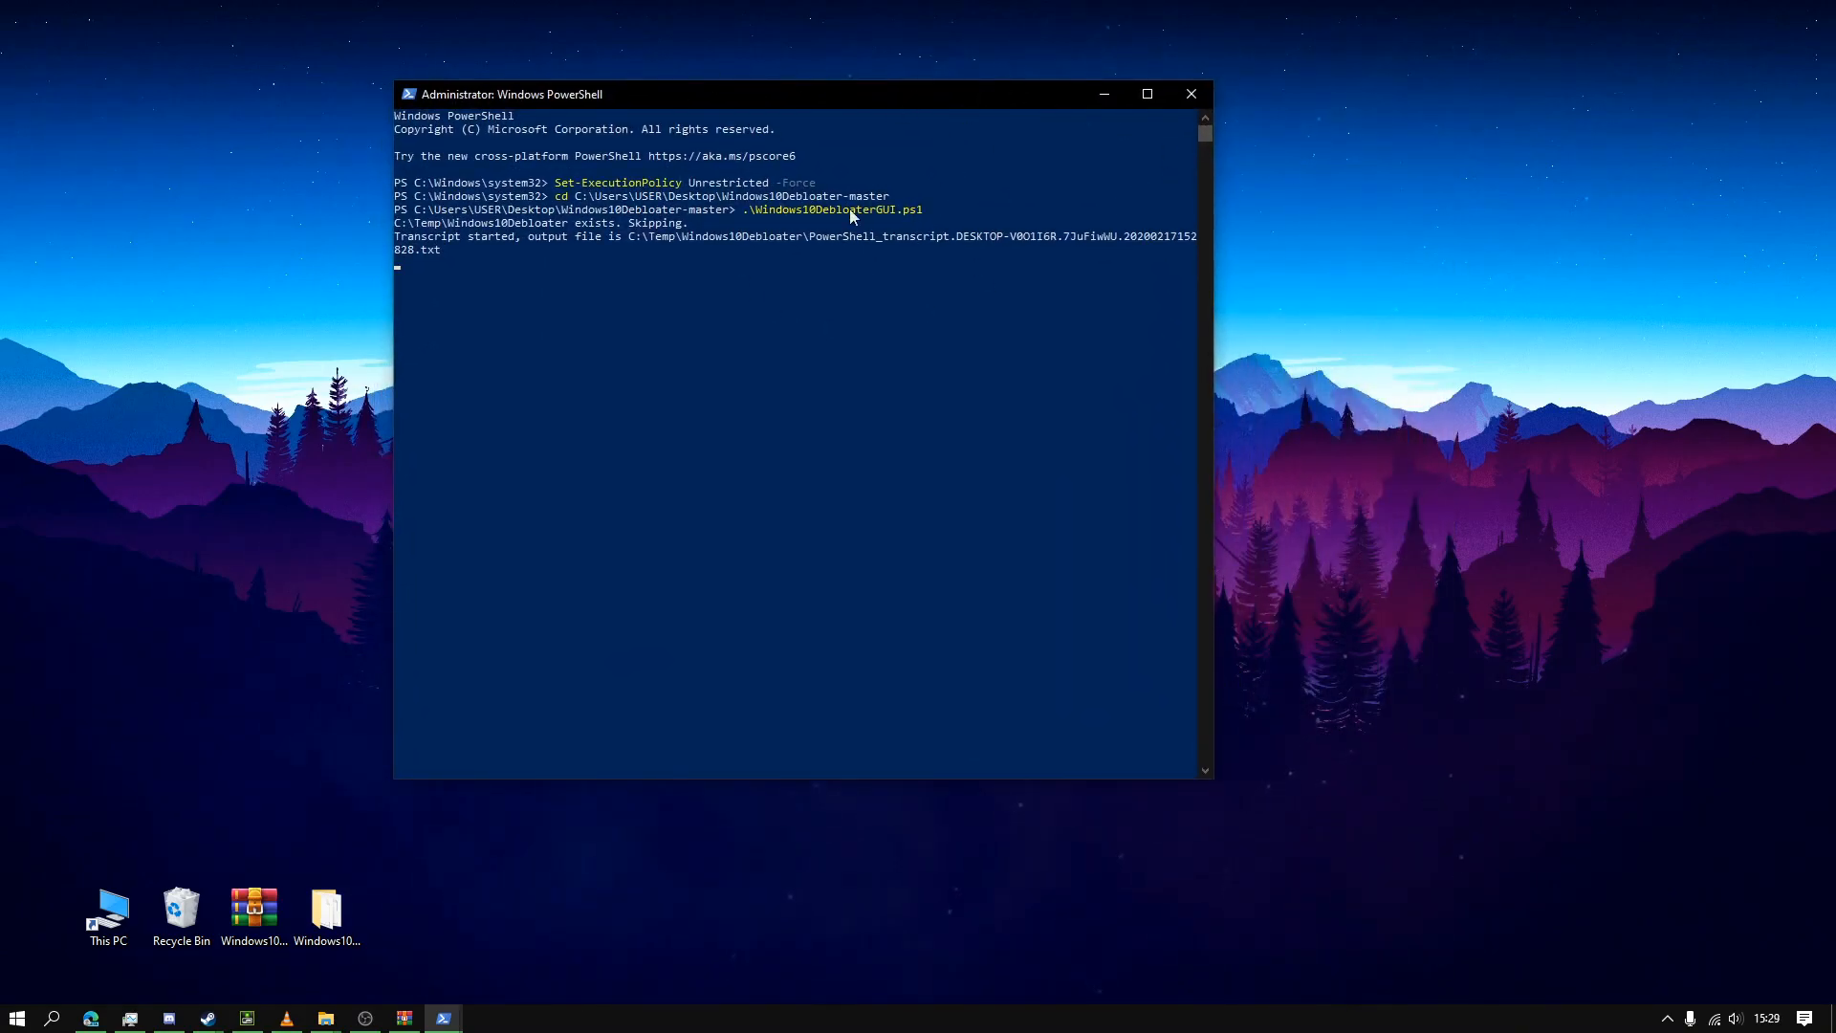
mouse_move(782, 528)
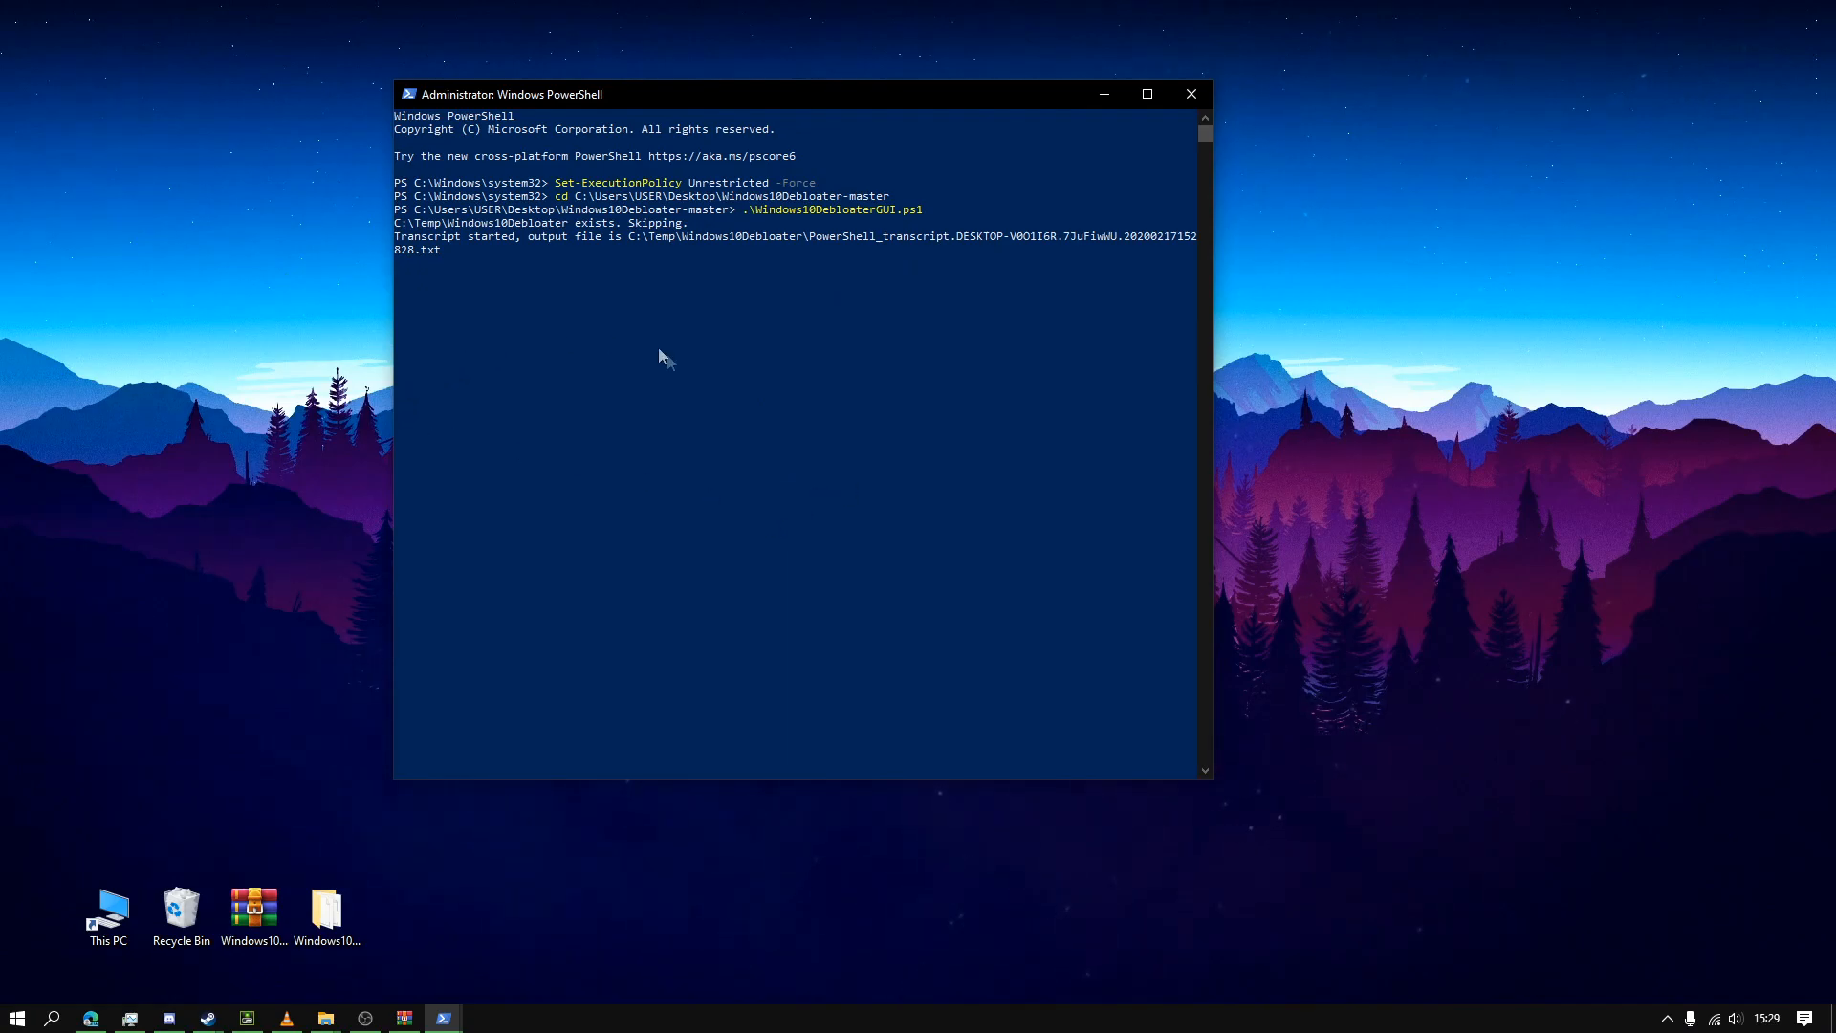
mouse_move(566, 258)
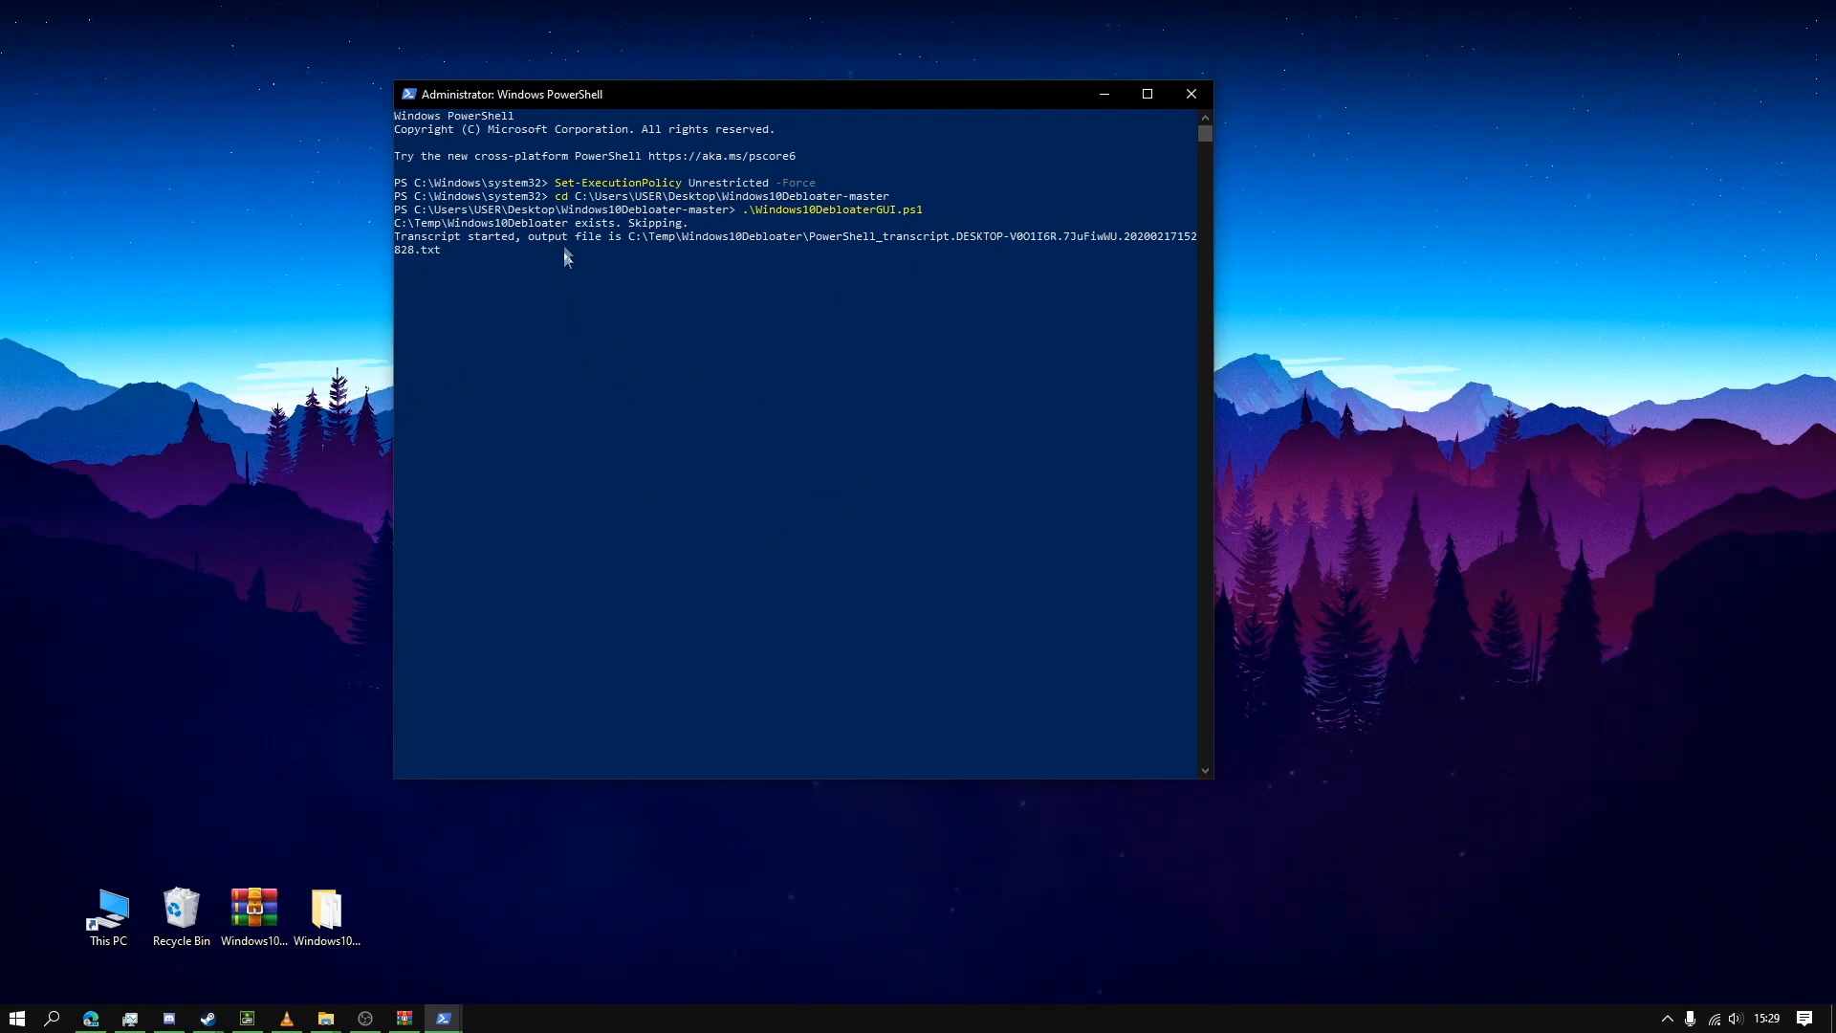